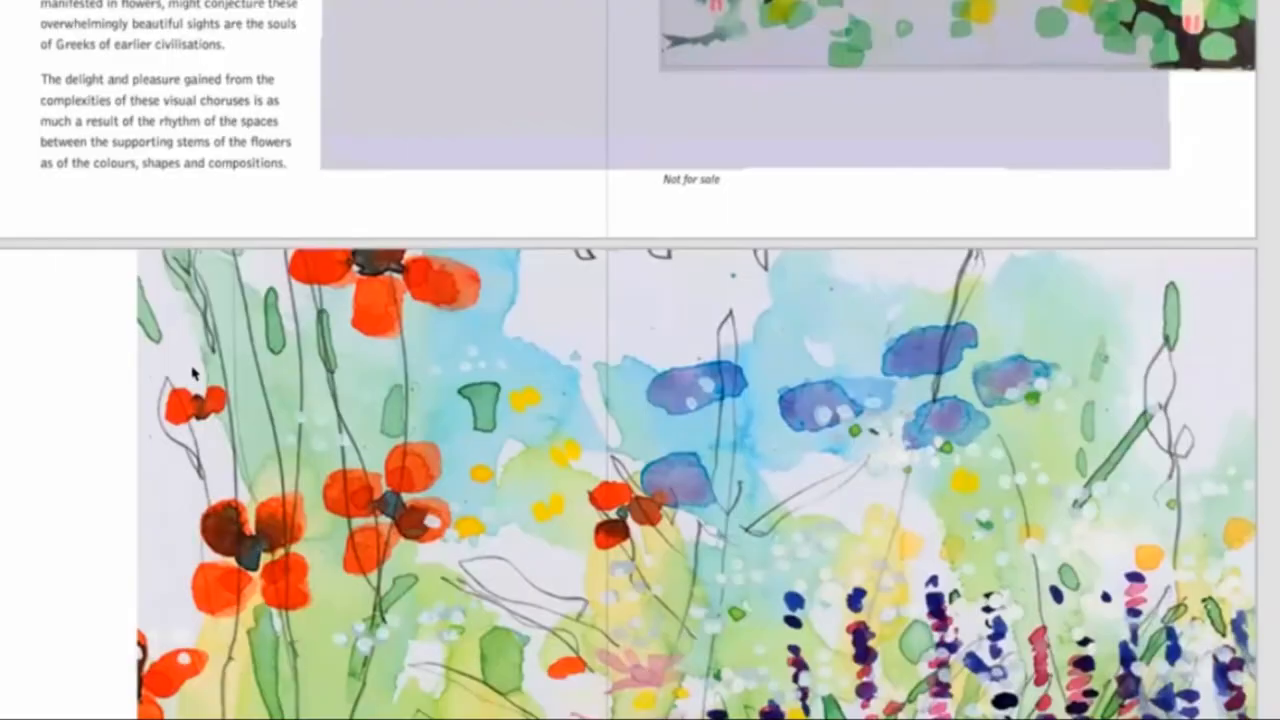
scroll(down, 3)
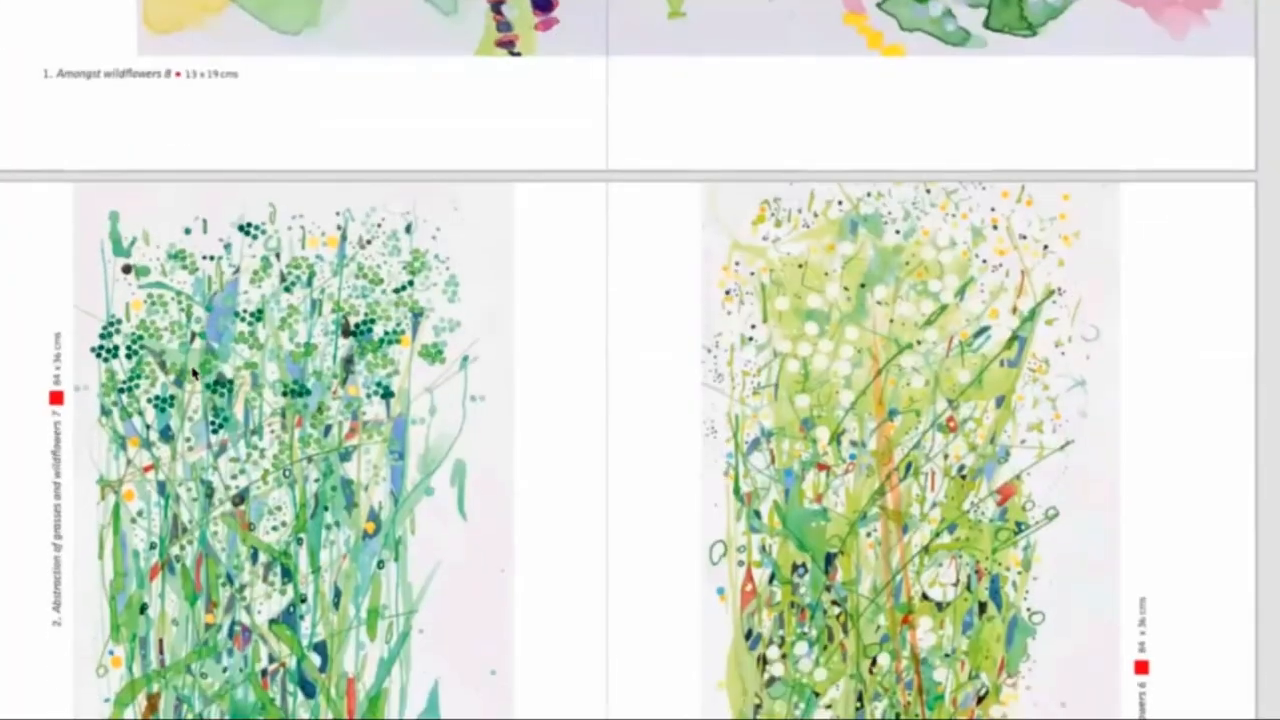
scroll(down, 3)
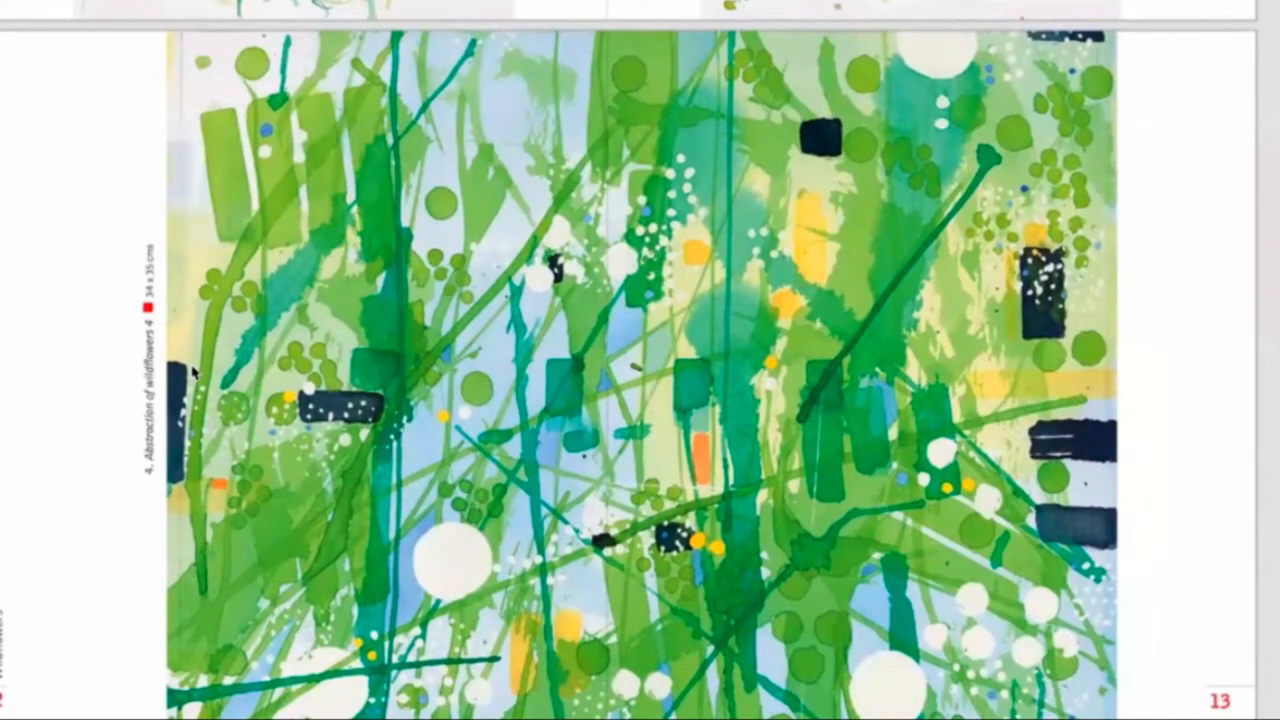
scroll(down, 3)
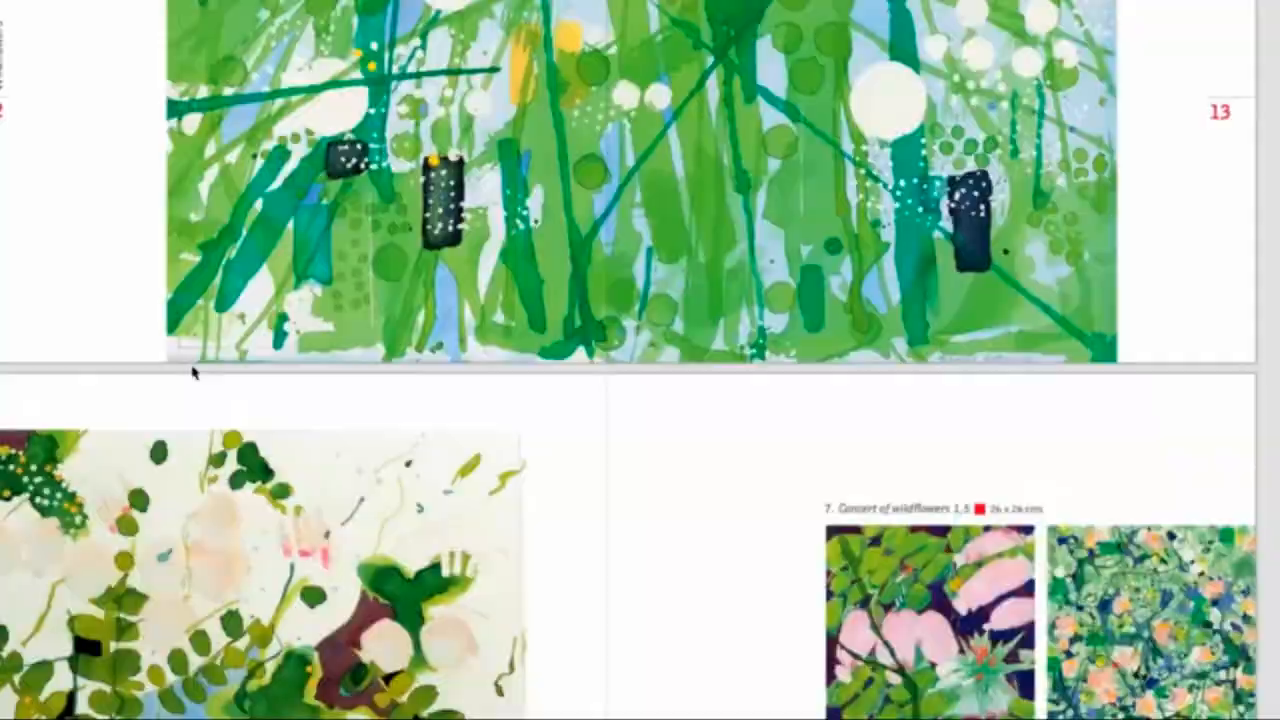
scroll(down, 3)
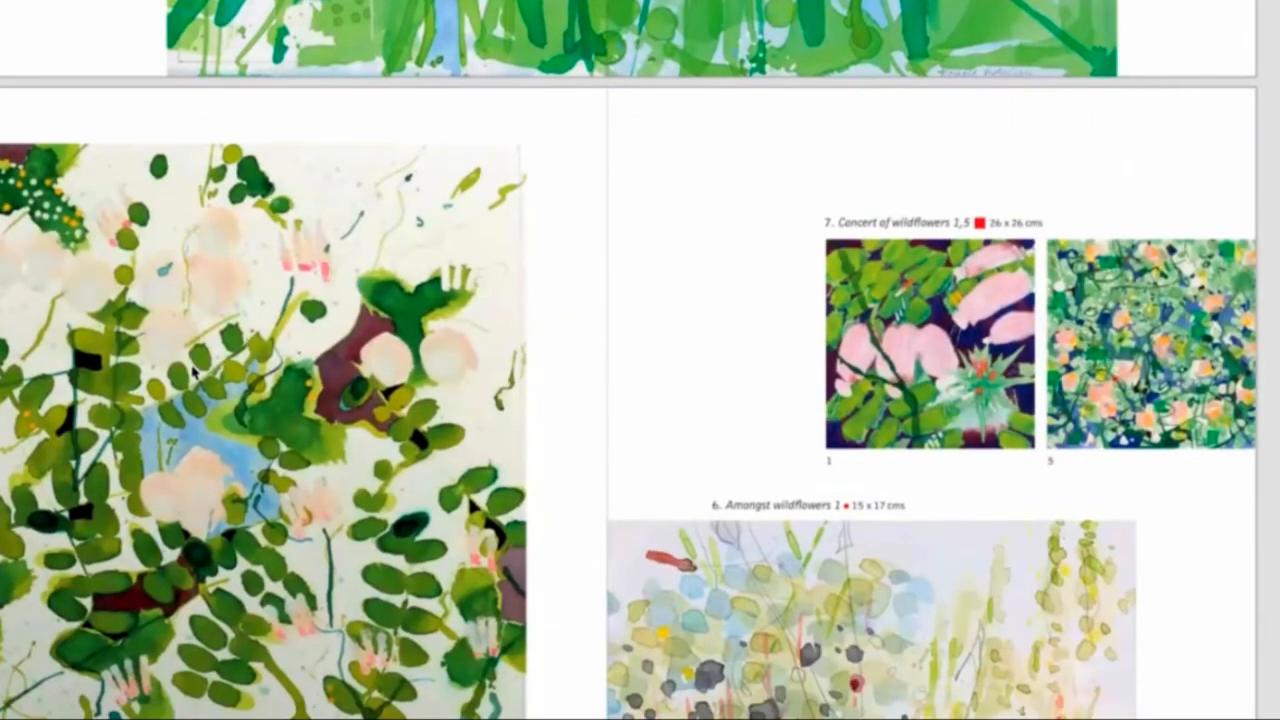
scroll(down, 3)
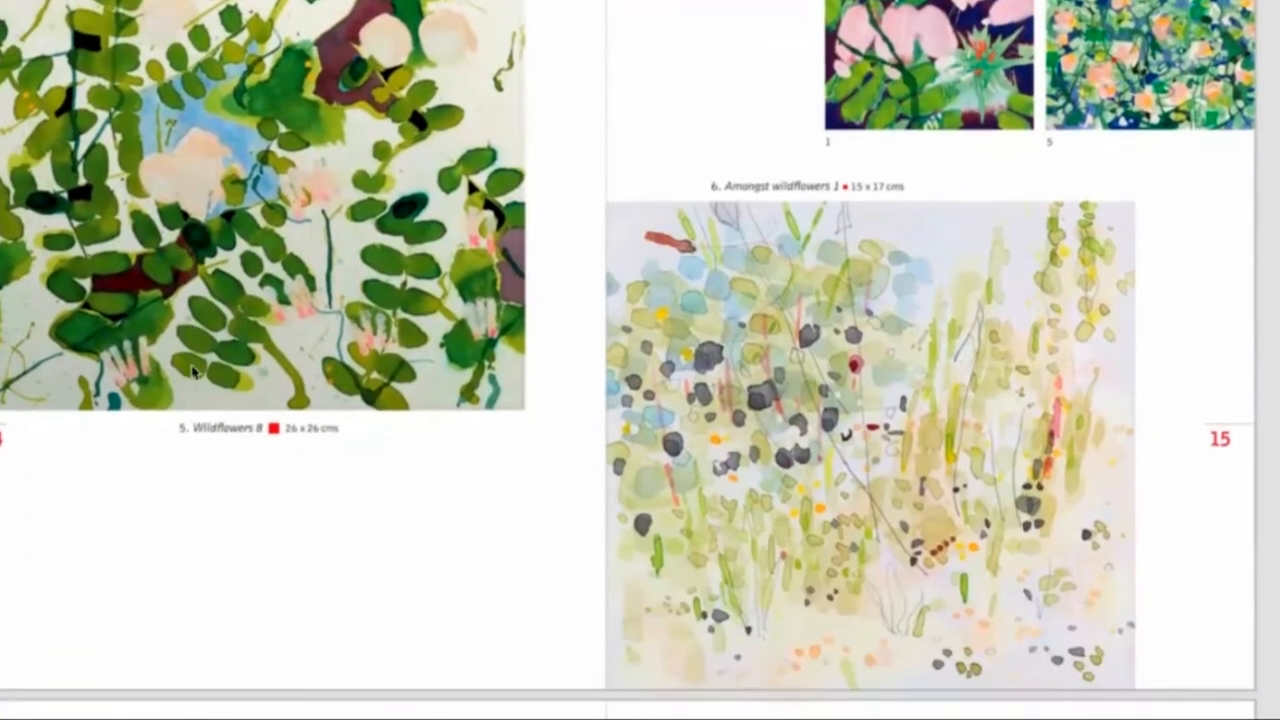
scroll(down, 3)
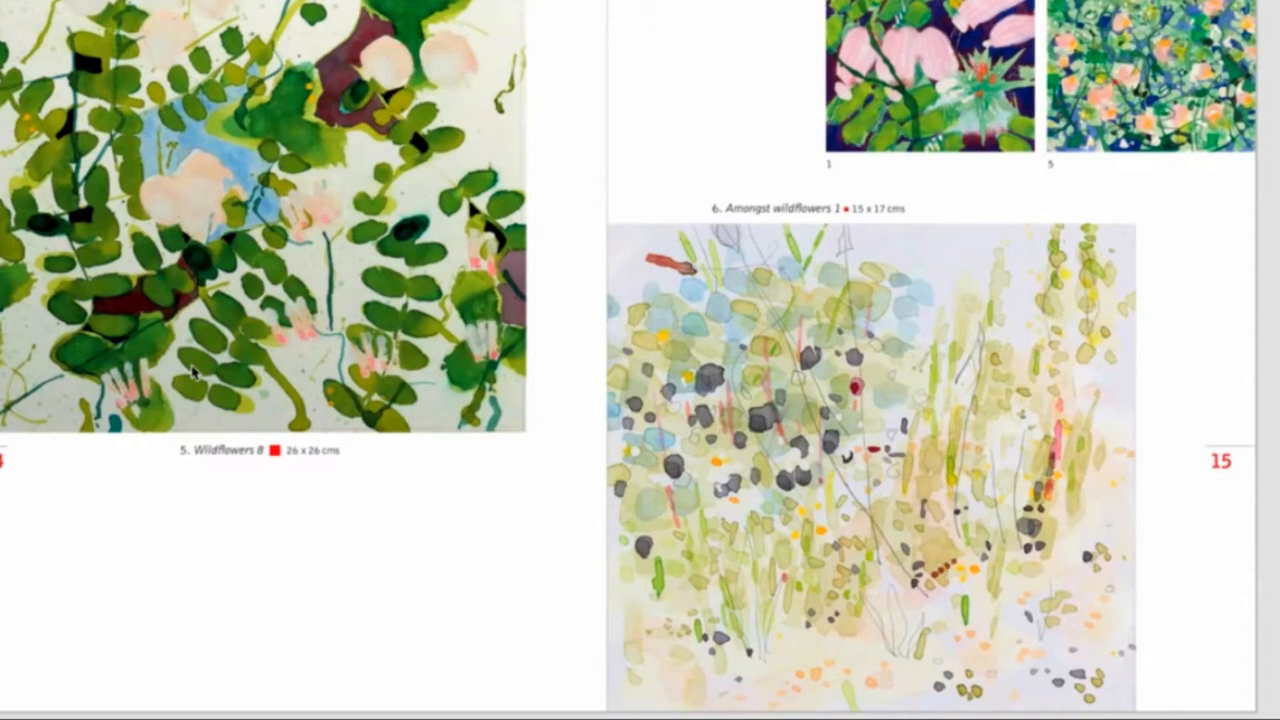
scroll(down, 3)
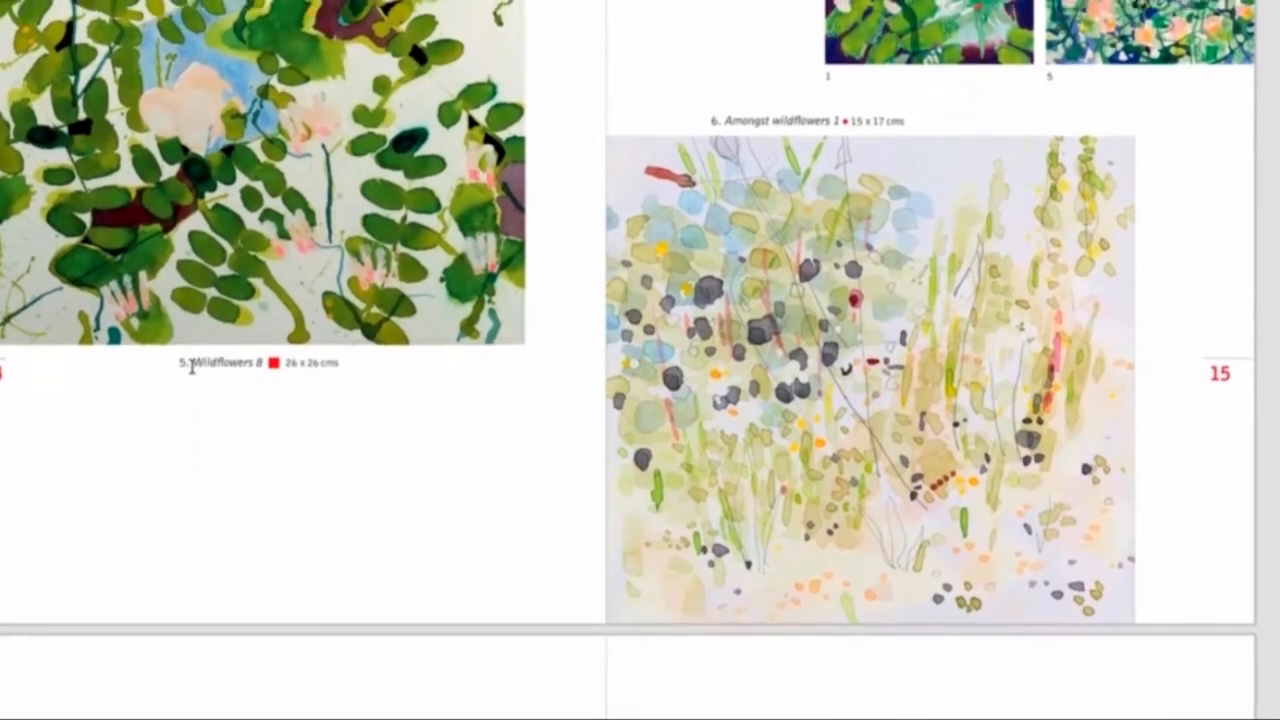
scroll(down, 3)
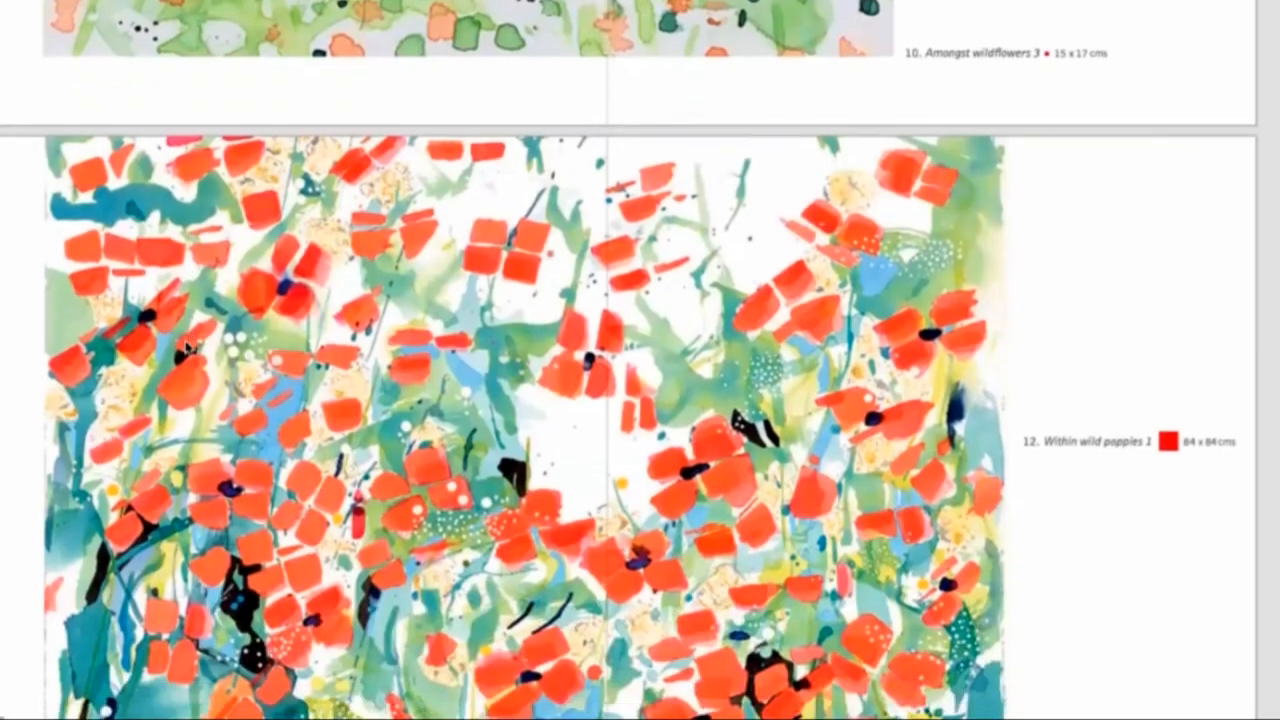
scroll(down, 3)
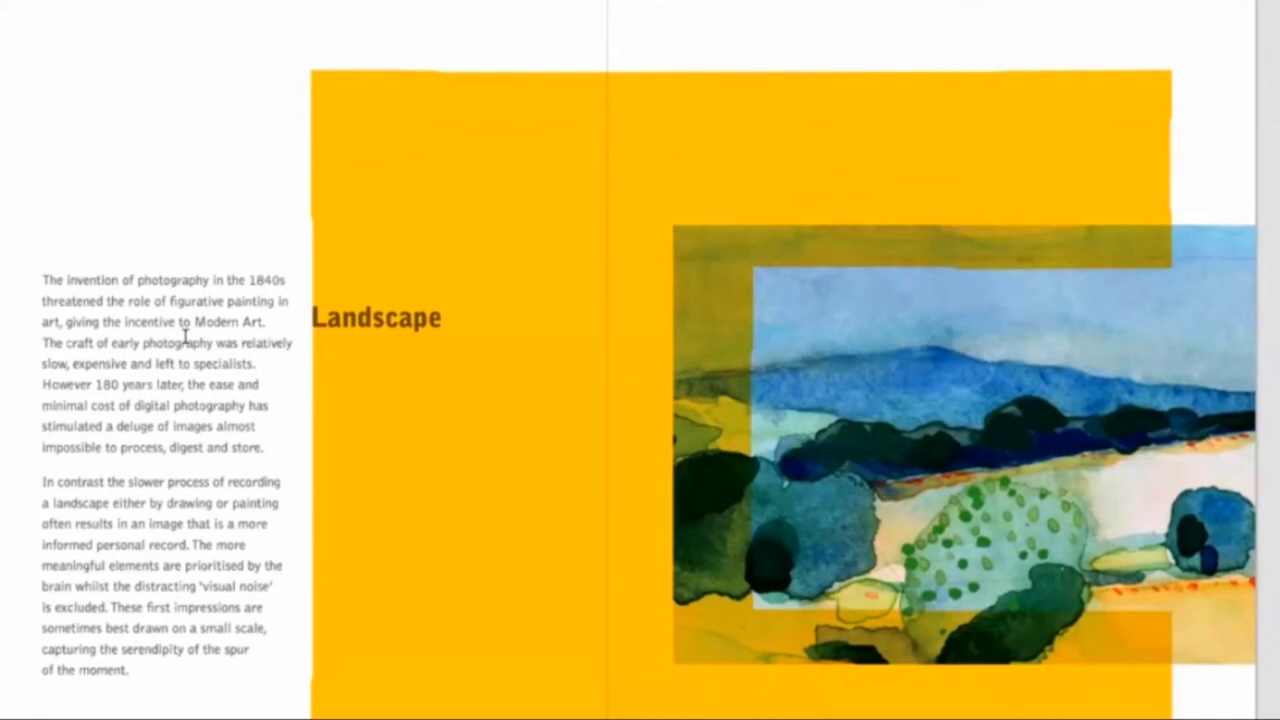
scroll(down, 3)
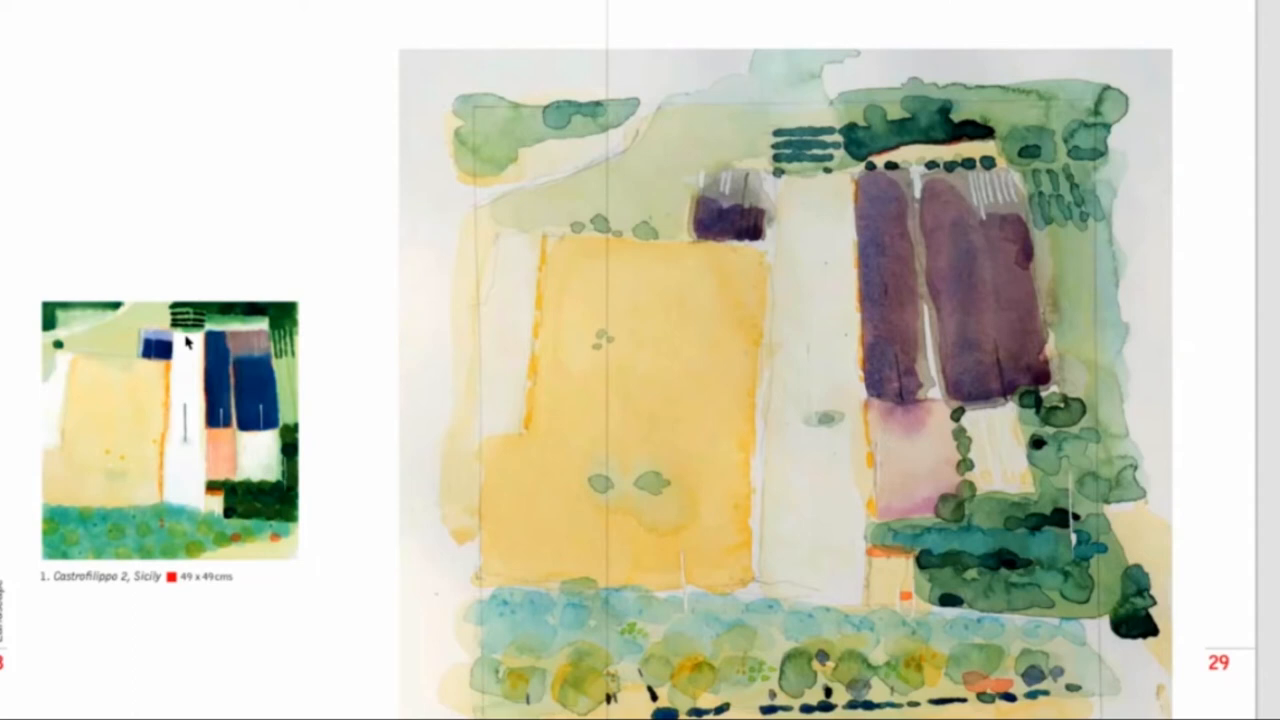
scroll(down, 3)
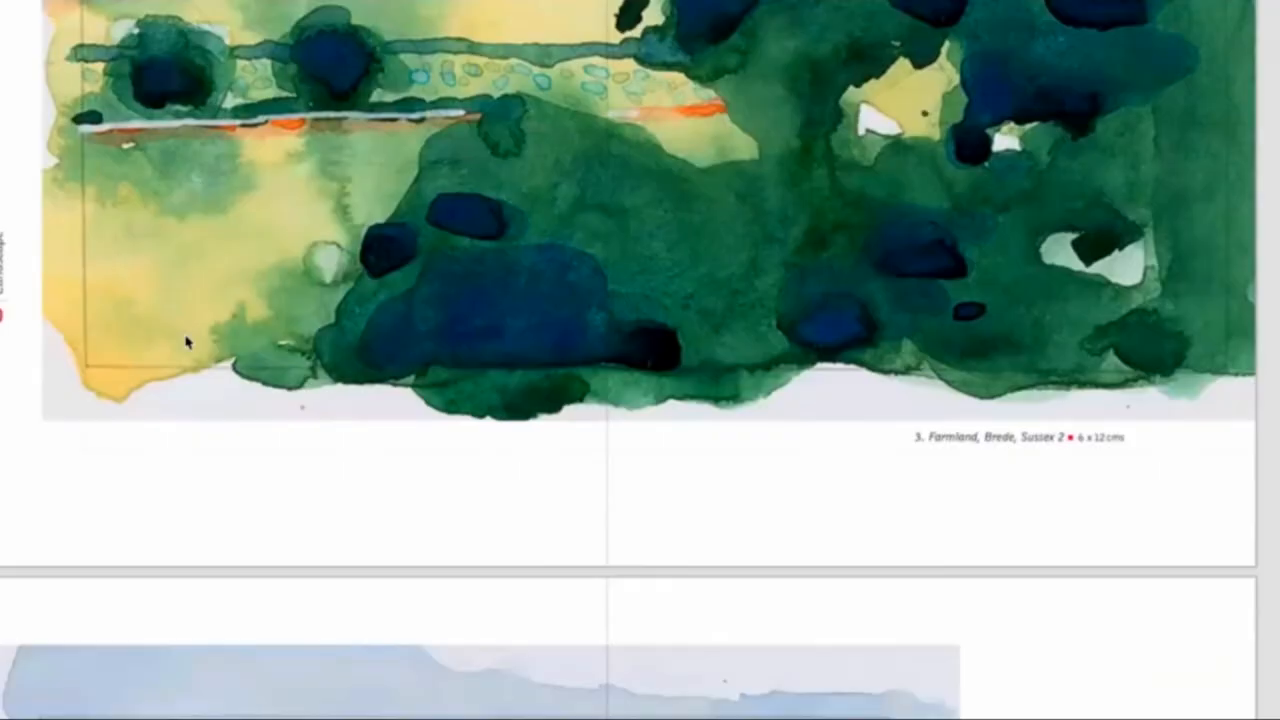
scroll(down, 3)
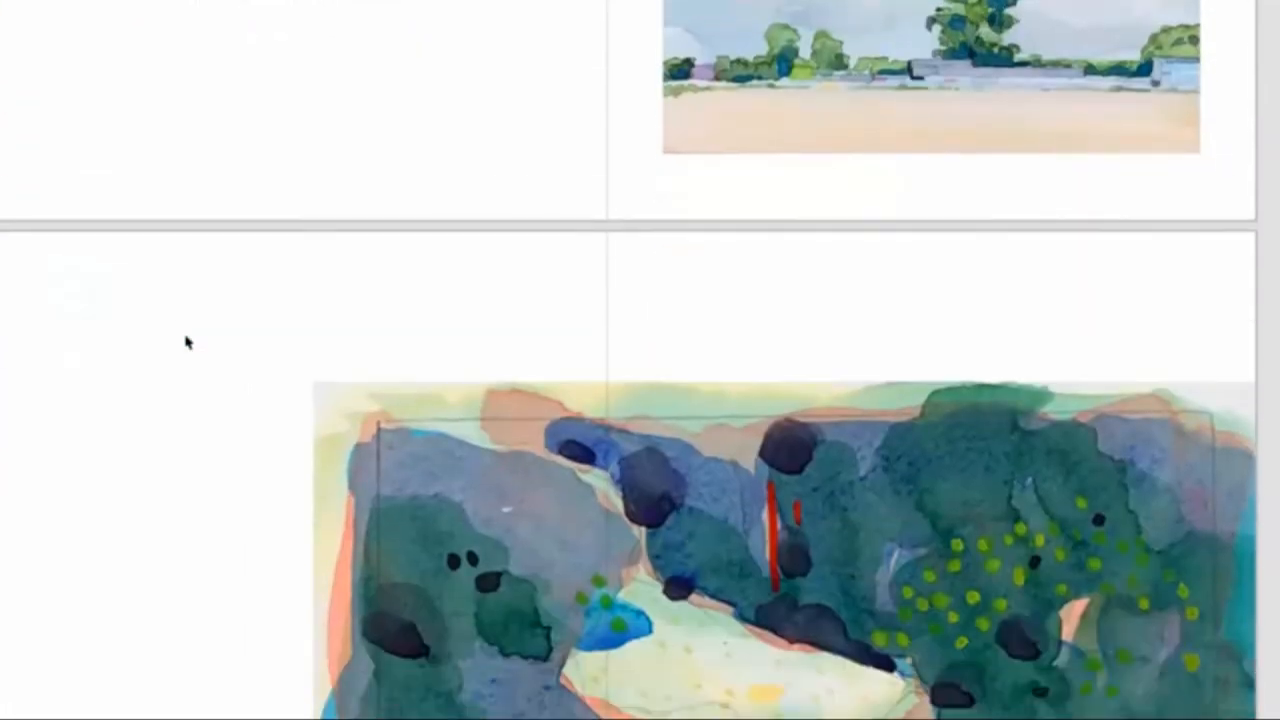
scroll(down, 3)
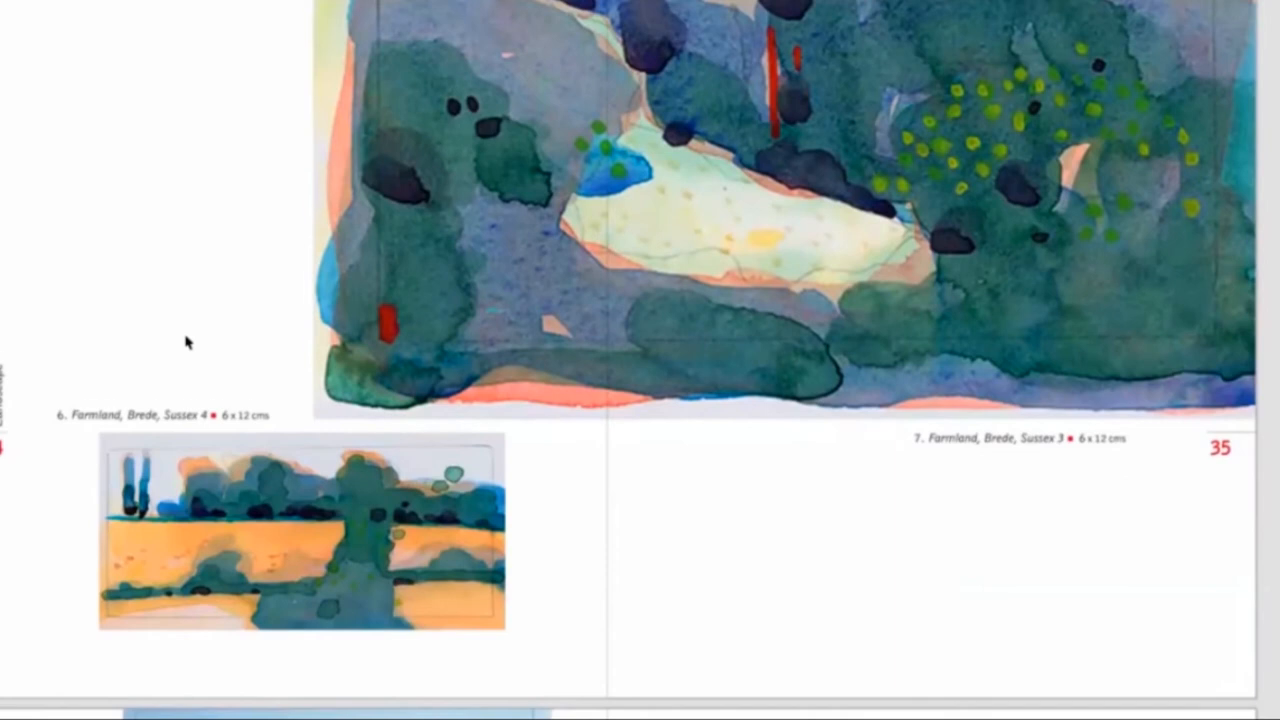
scroll(down, 3)
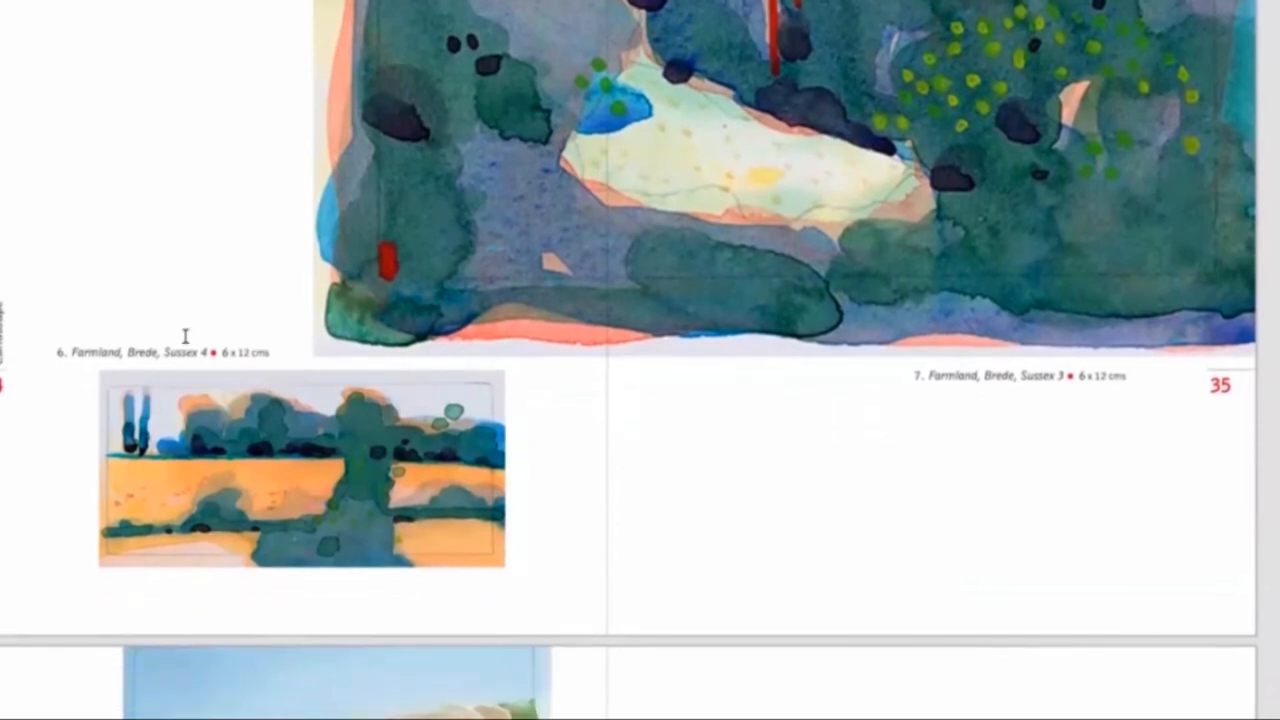
scroll(down, 3)
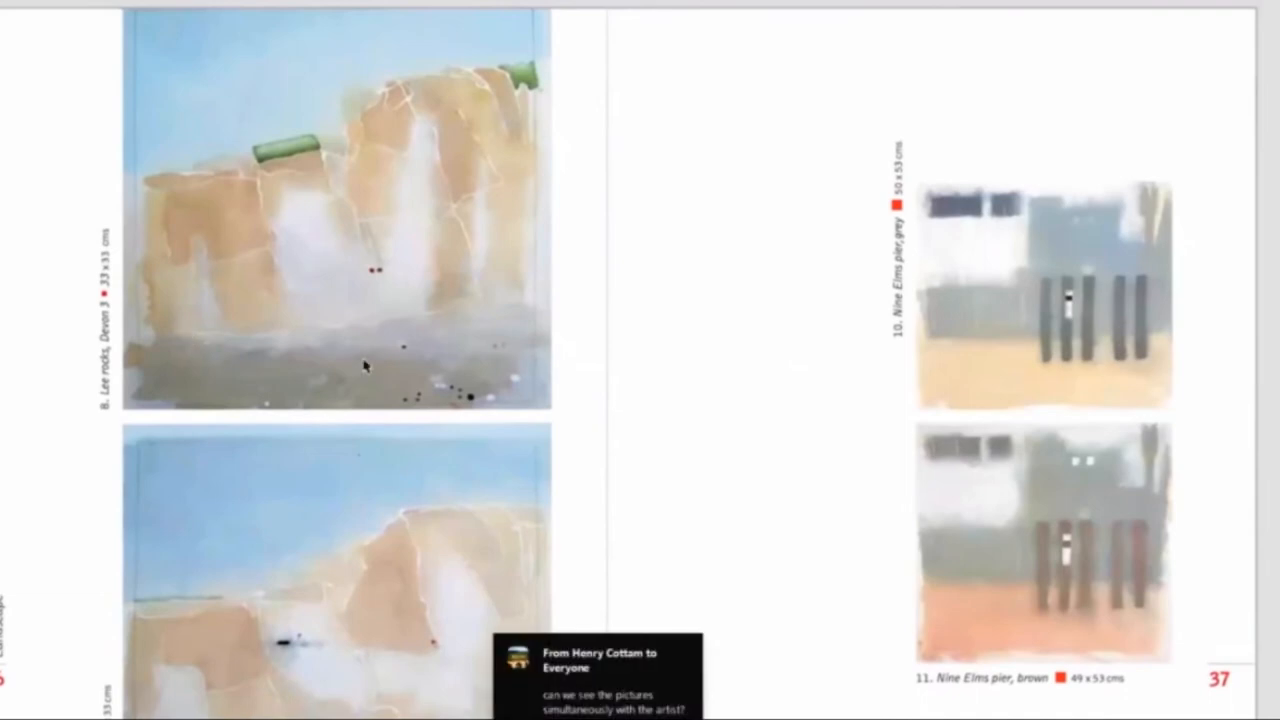
mouse_move(690, 342)
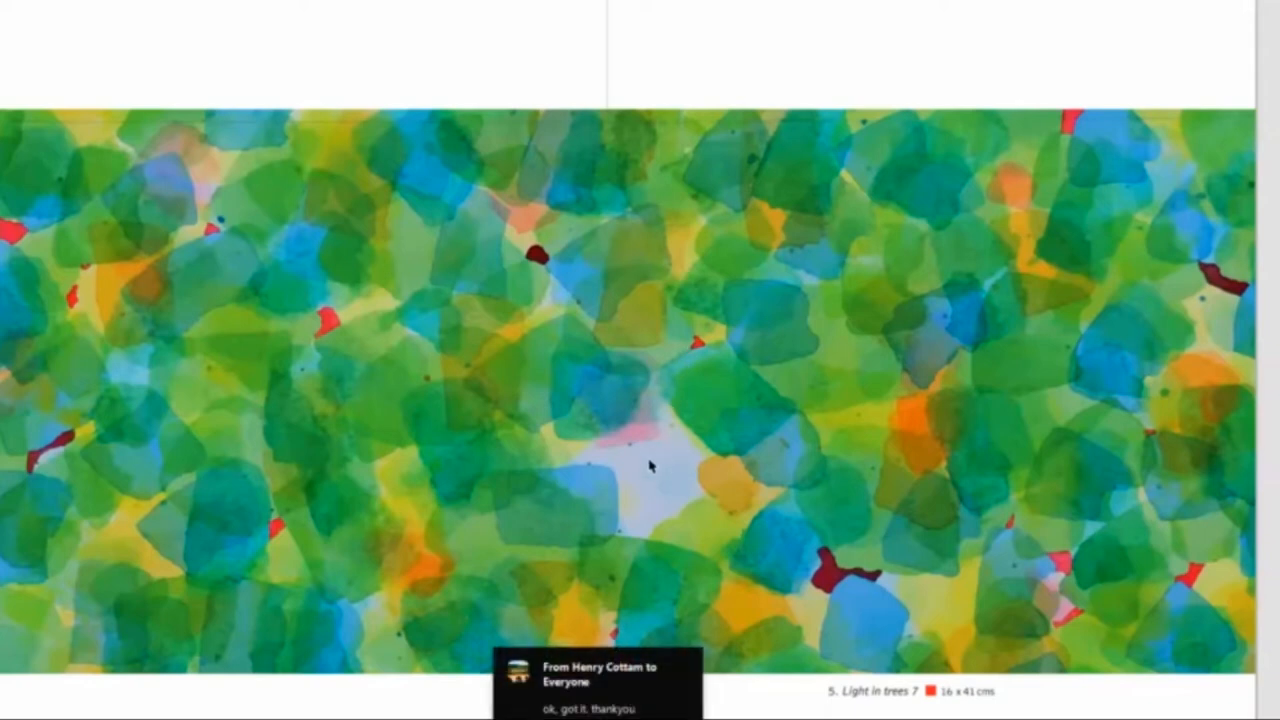
mouse_move(670, 478)
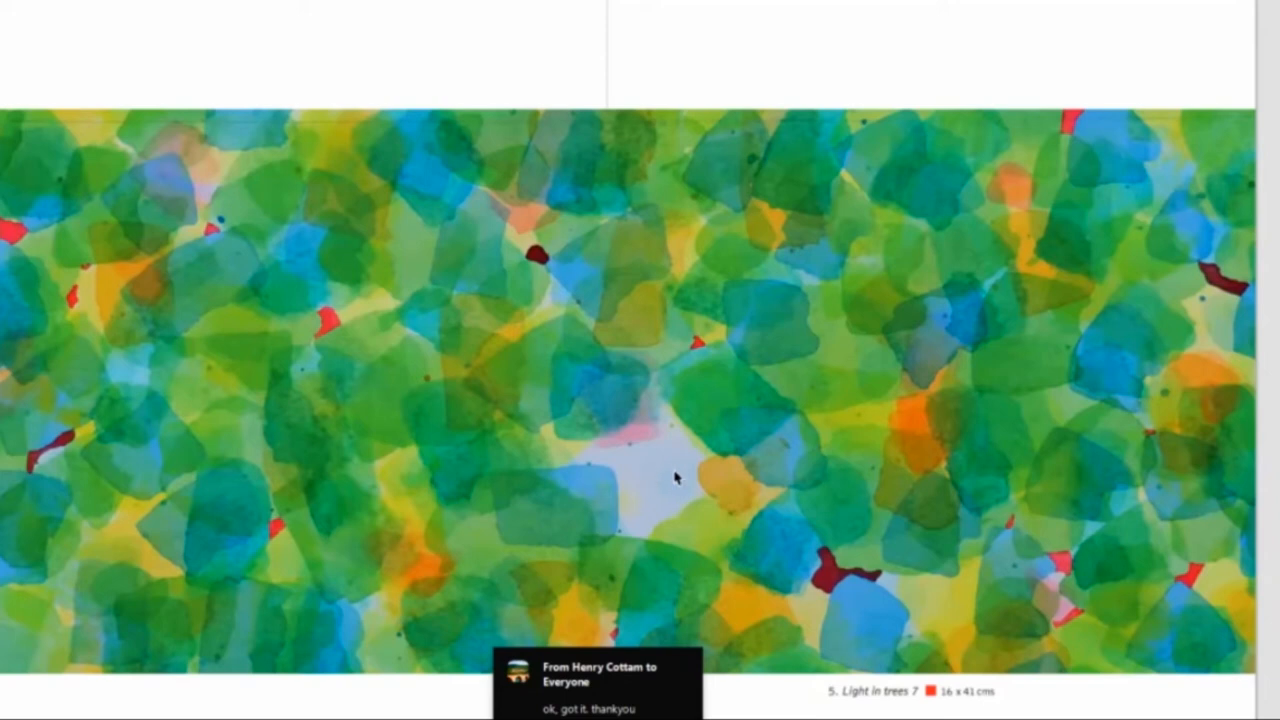
mouse_move(660, 490)
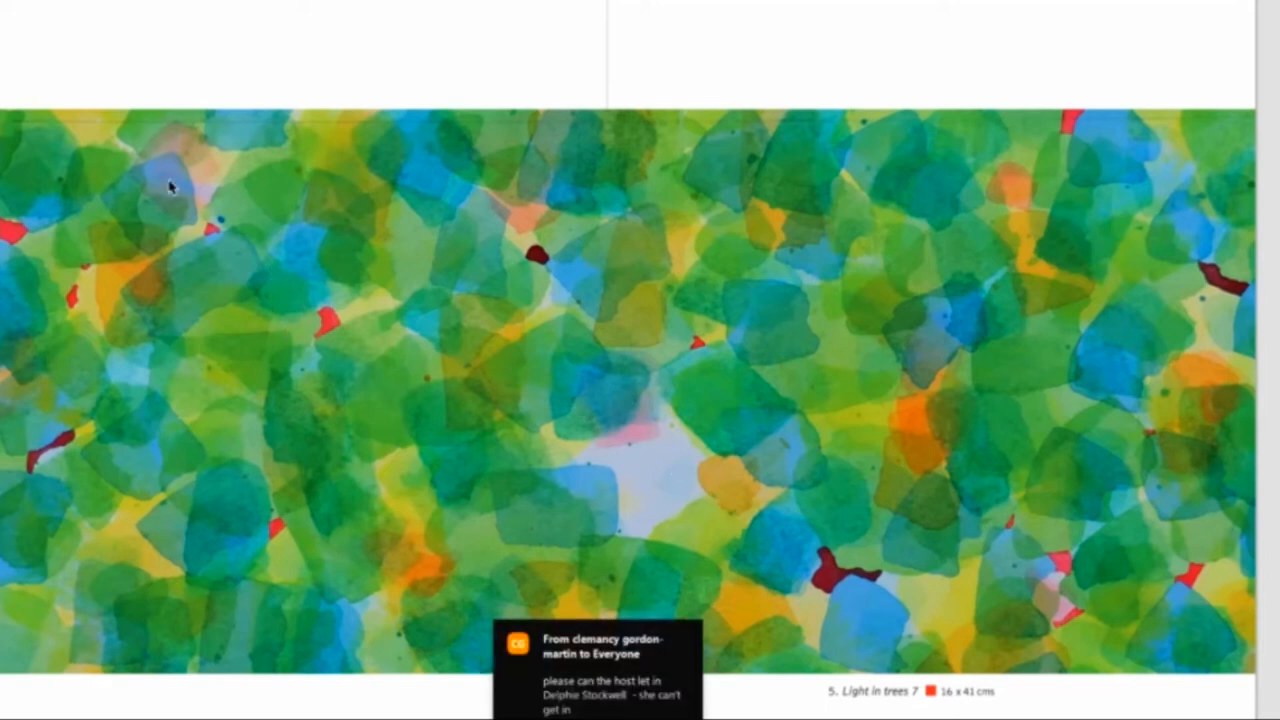
mouse_move(170, 206)
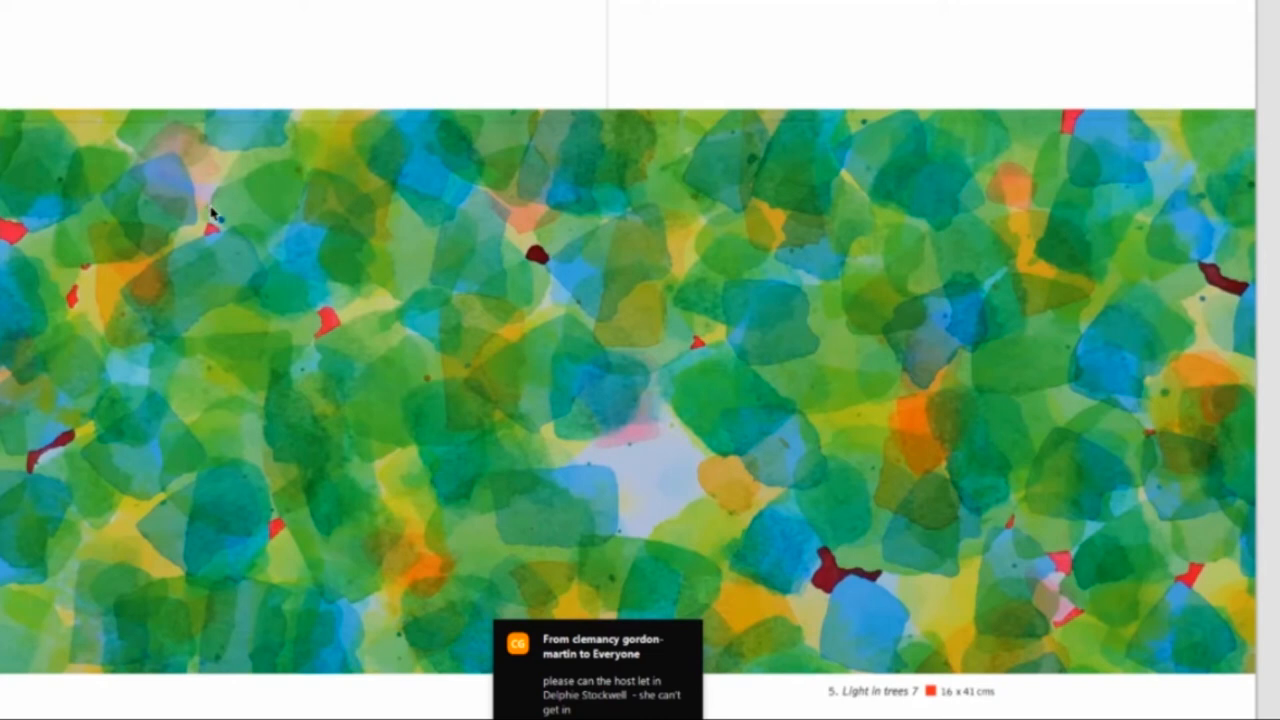
scroll(down, 3)
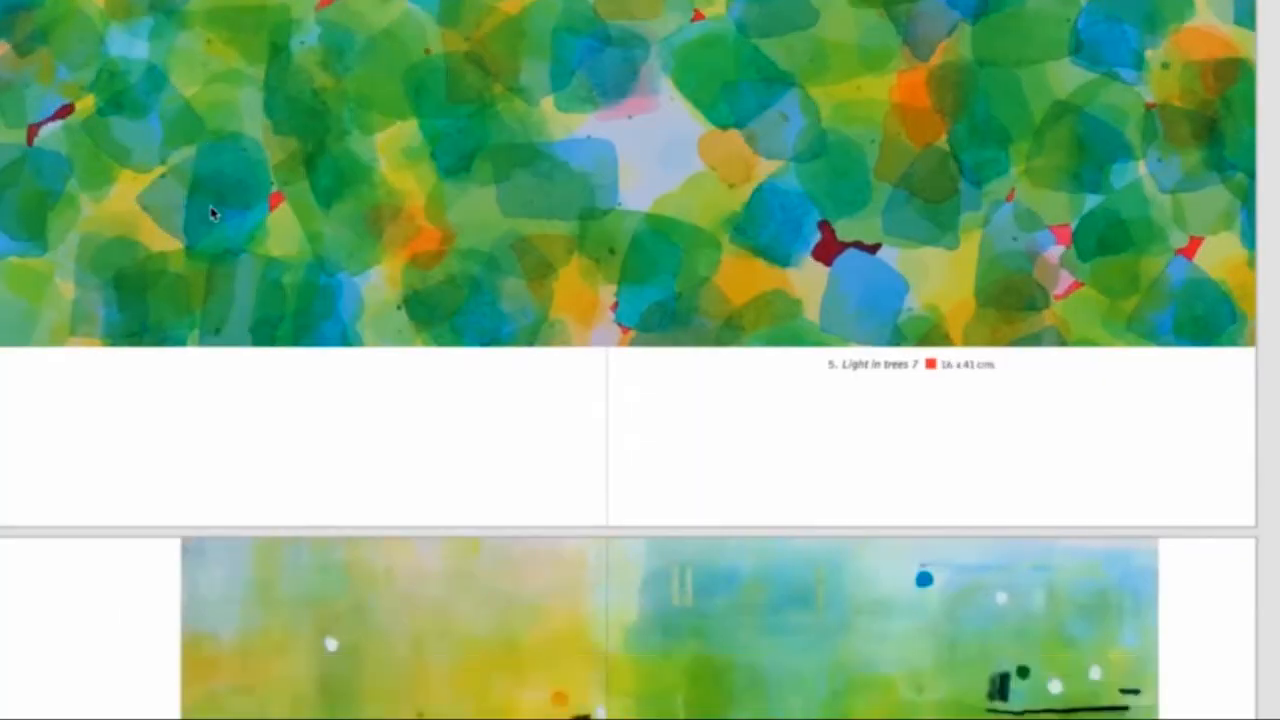
scroll(down, 3)
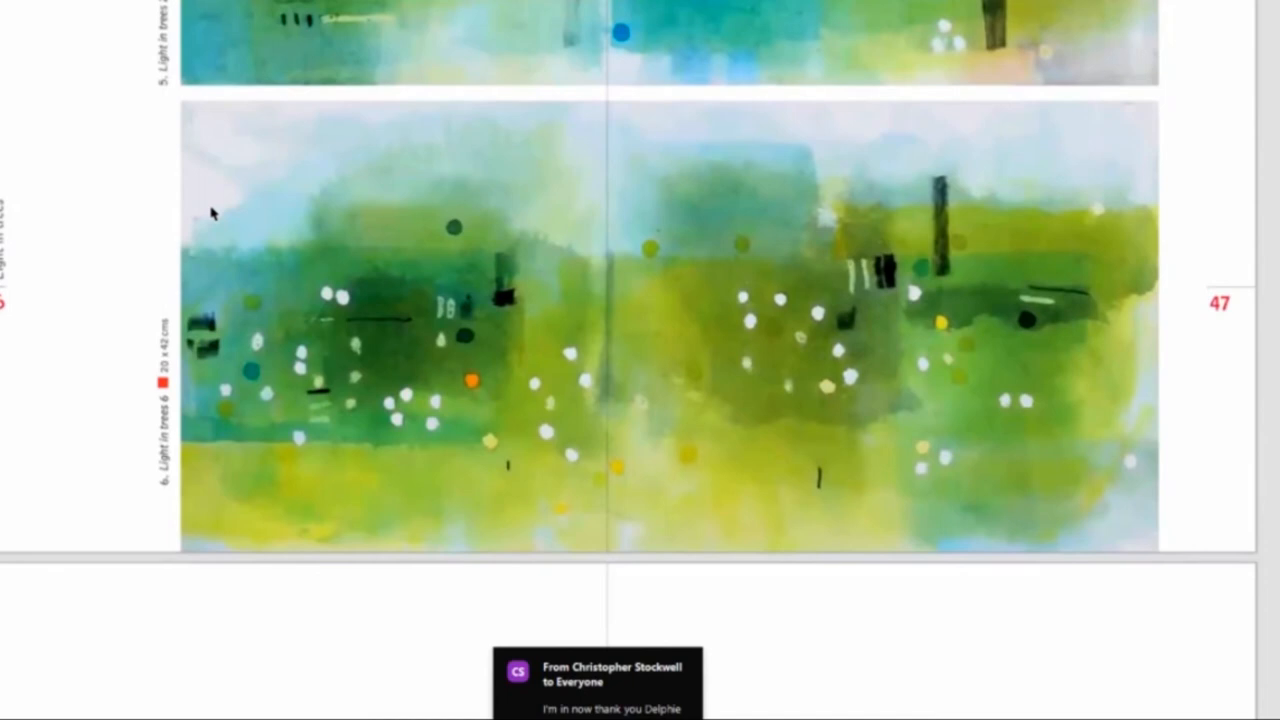
scroll(down, 3)
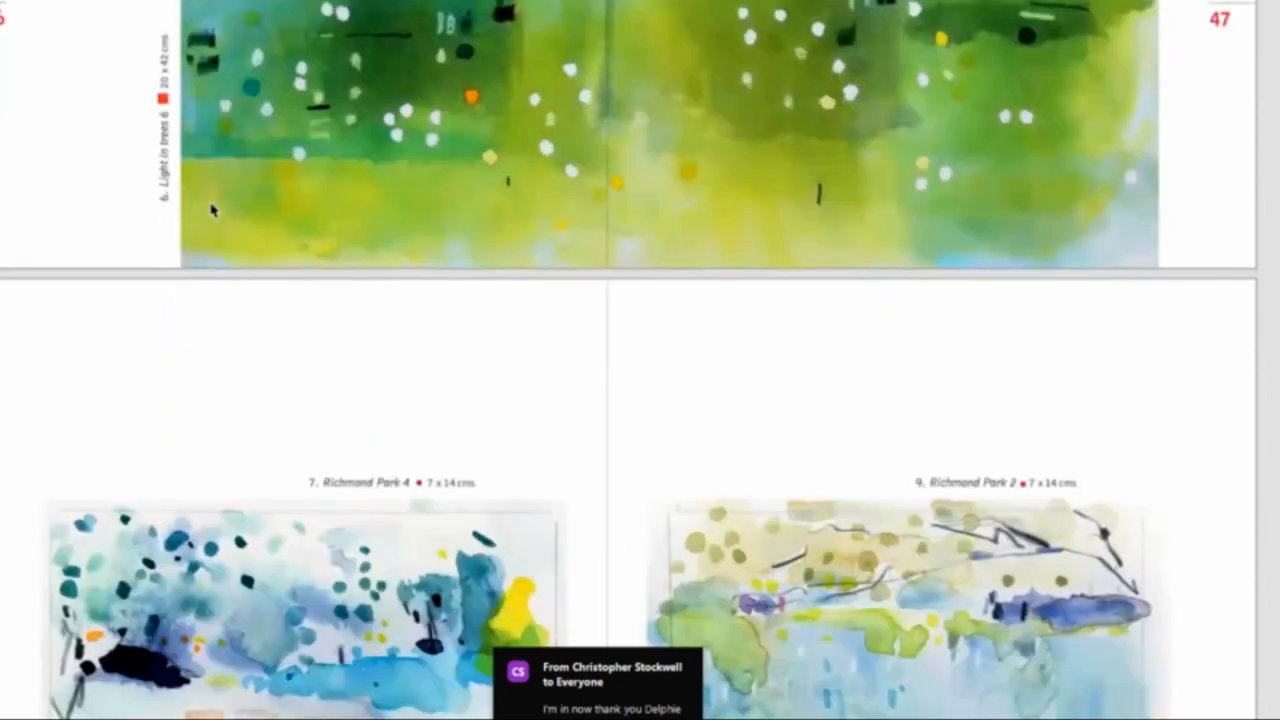
scroll(down, 3)
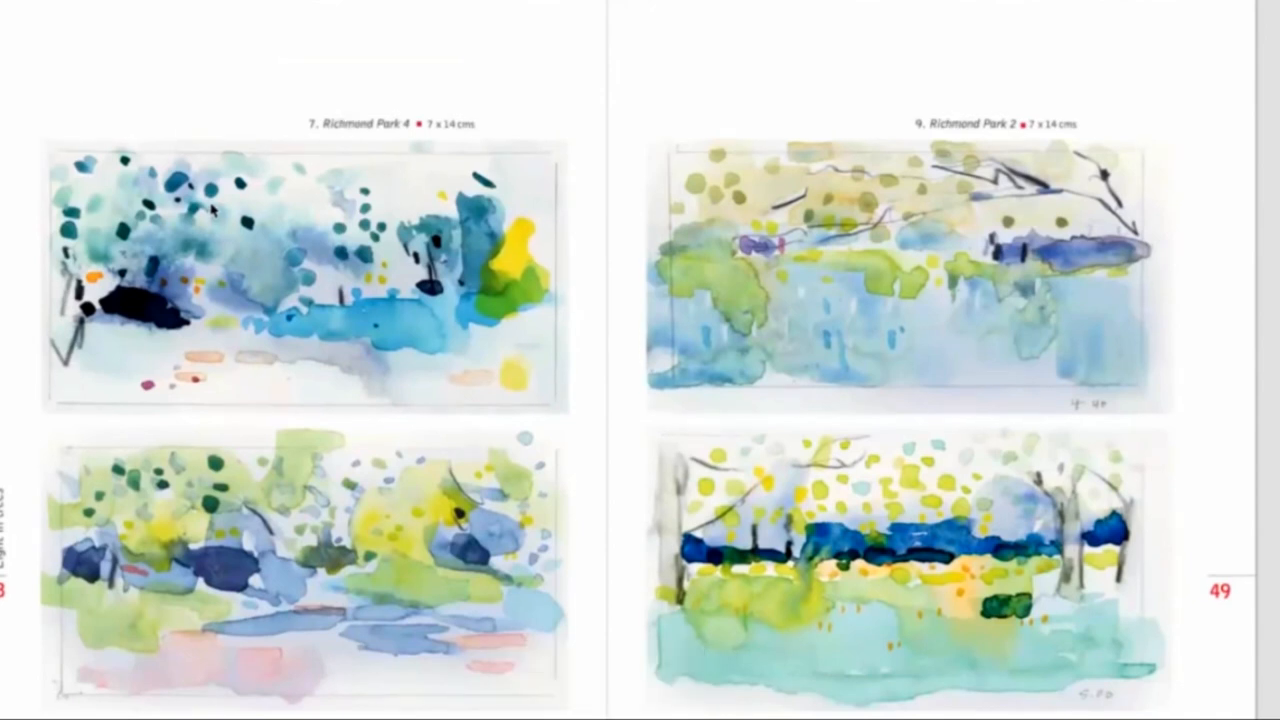
scroll(down, 3)
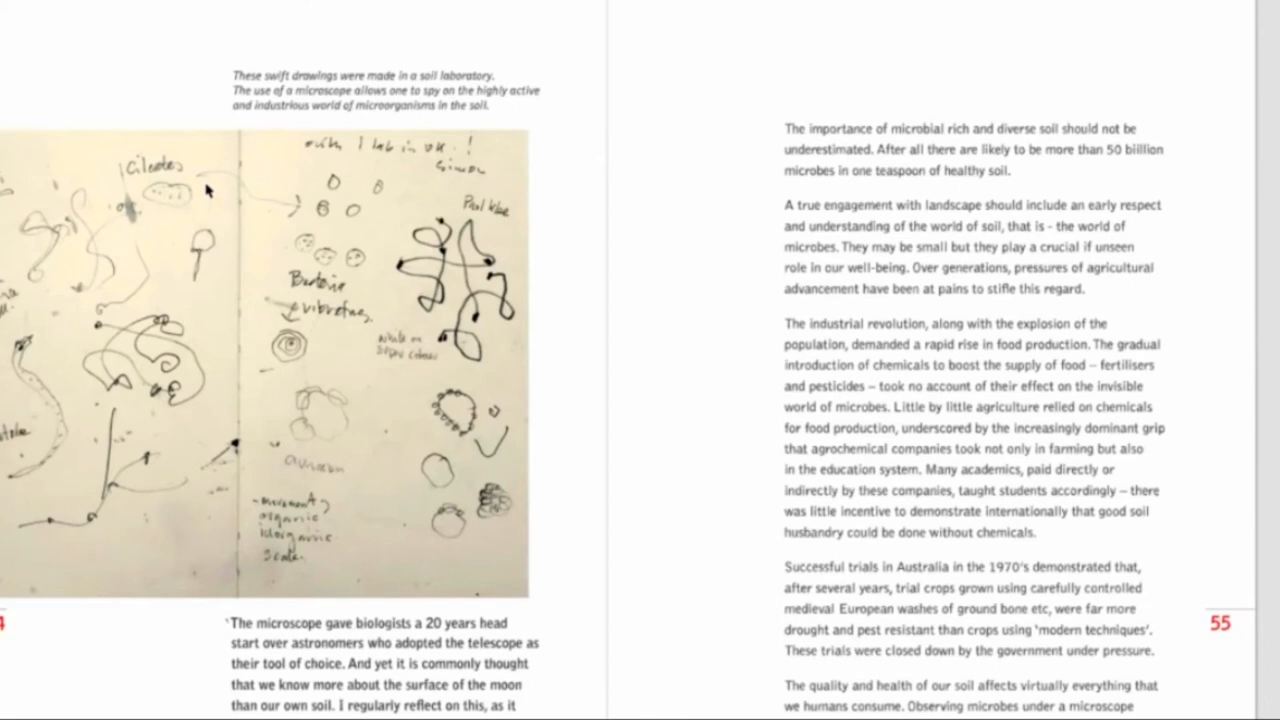
scroll(down, 3)
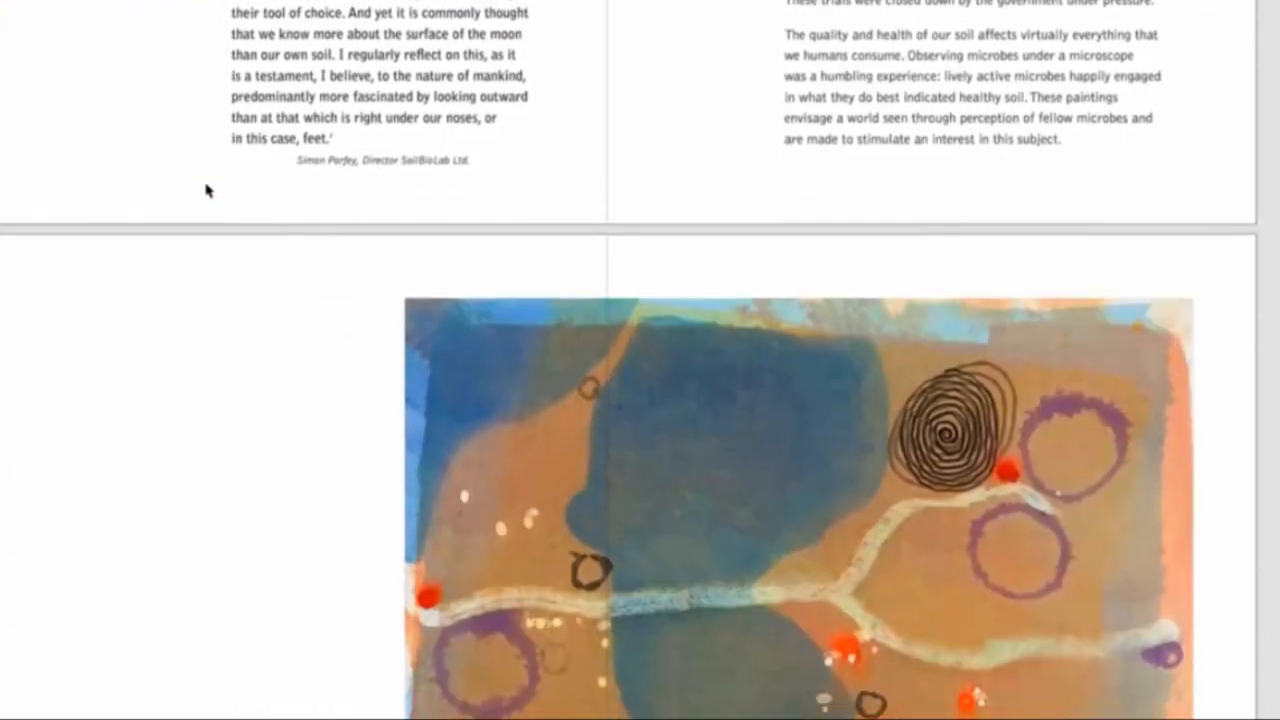
scroll(down, 3)
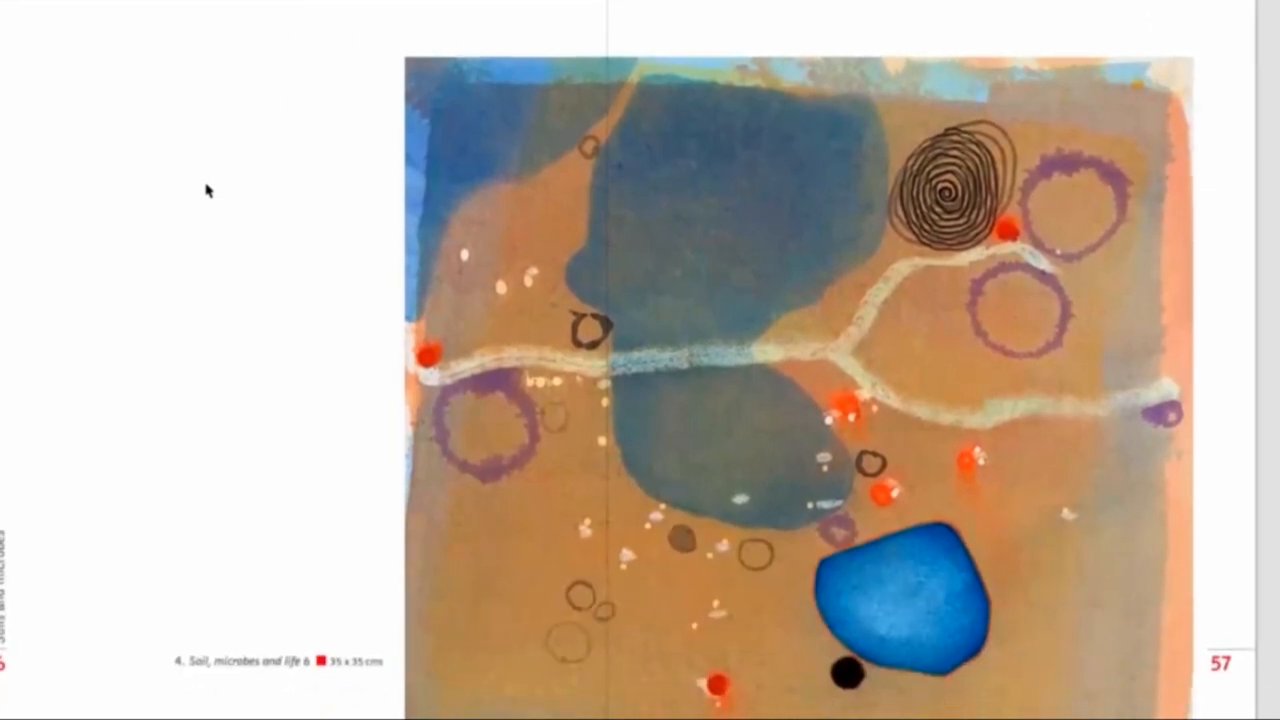
scroll(down, 3)
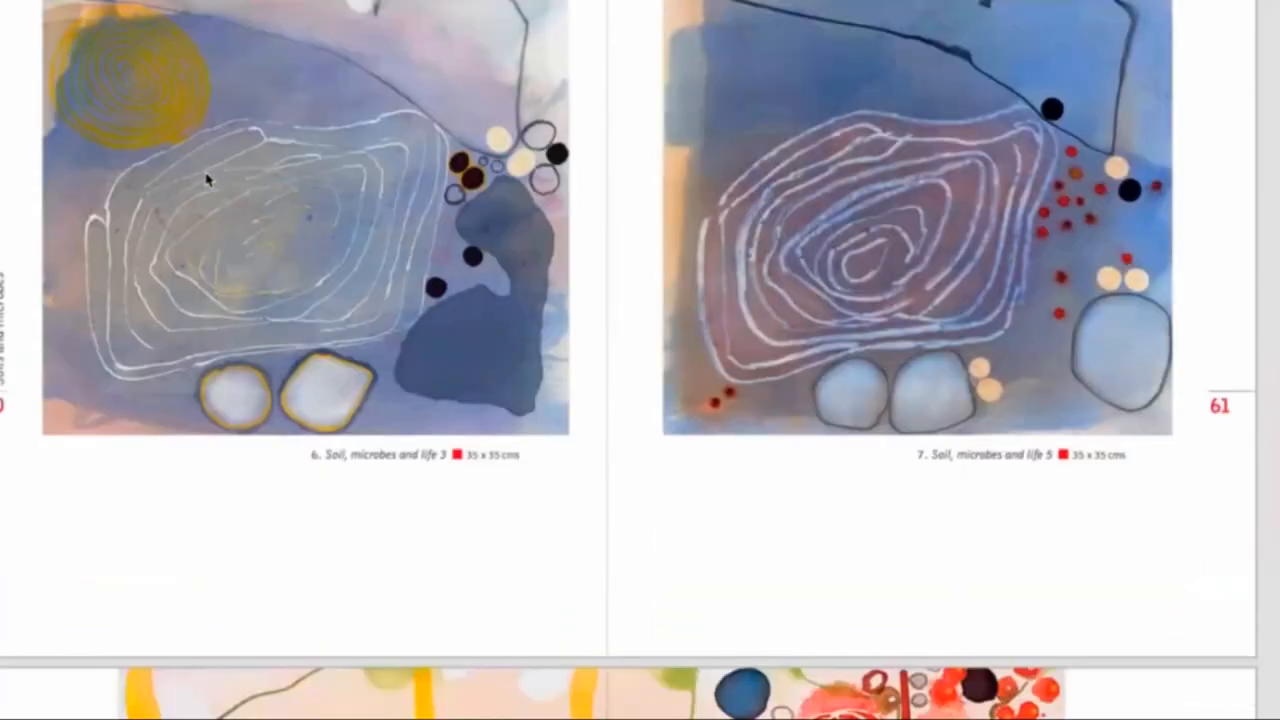
scroll(down, 3)
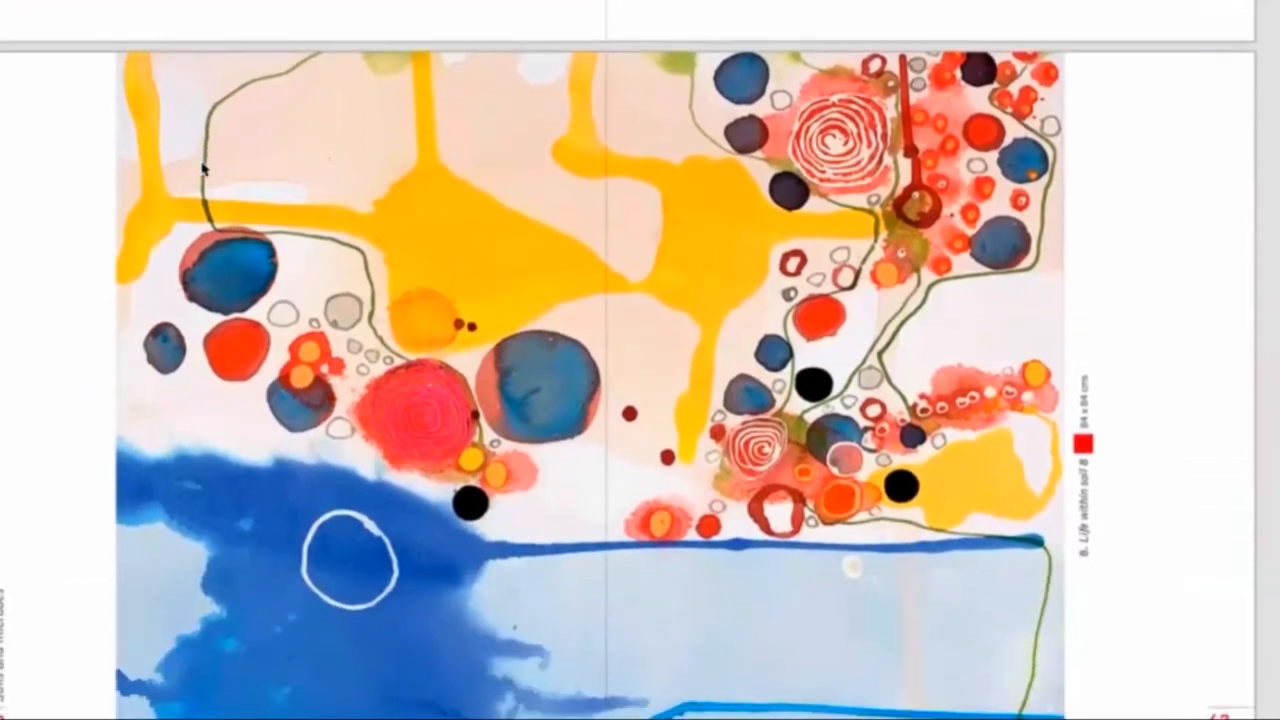
scroll(down, 3)
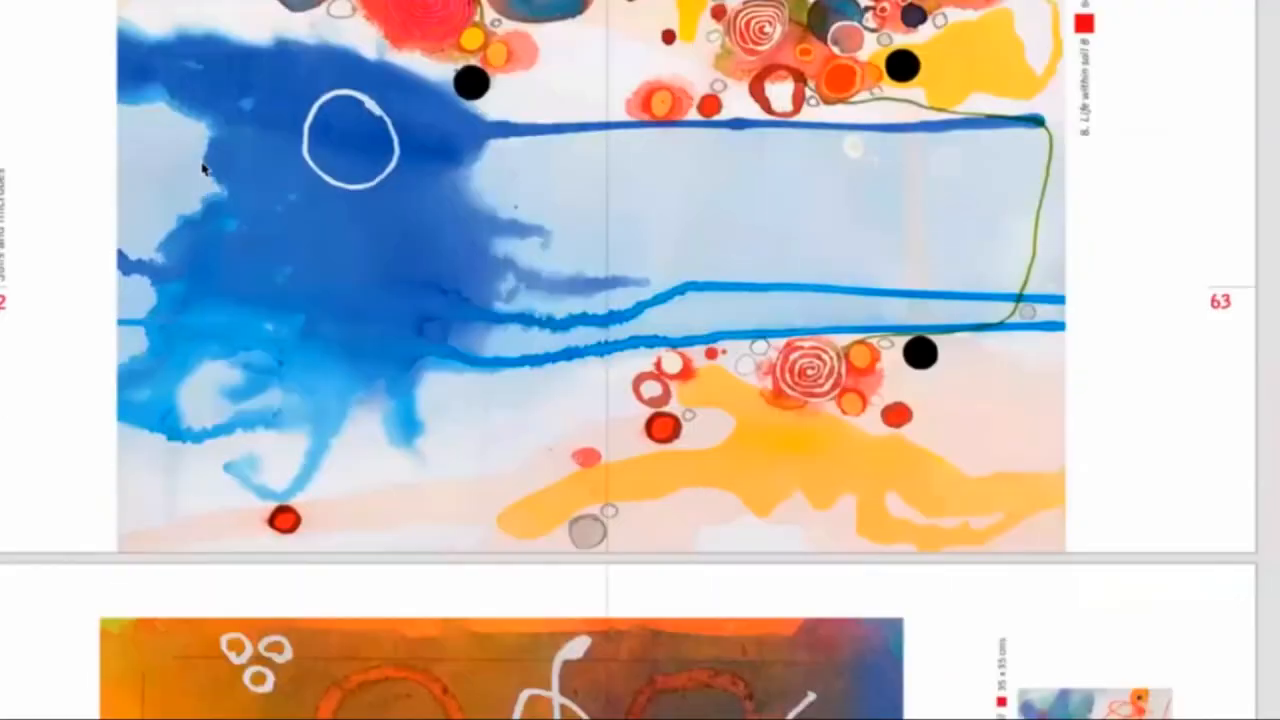
scroll(down, 3)
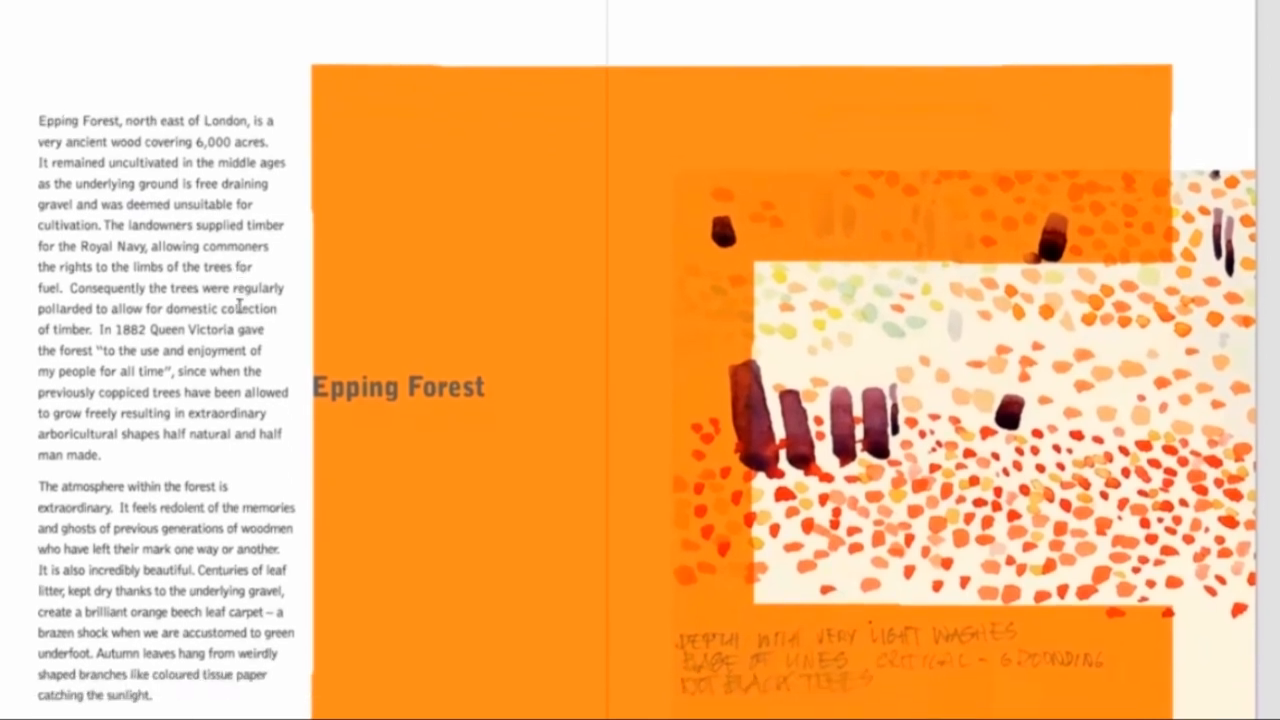
scroll(down, 3)
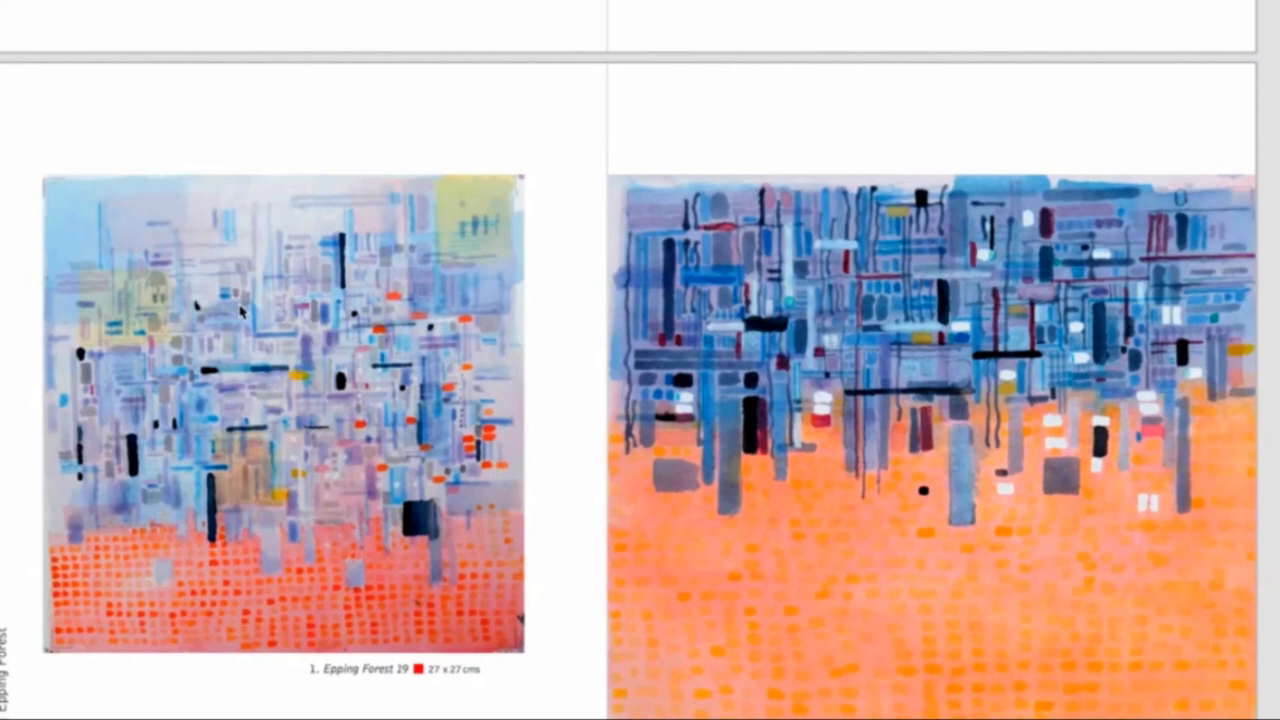
scroll(down, 3)
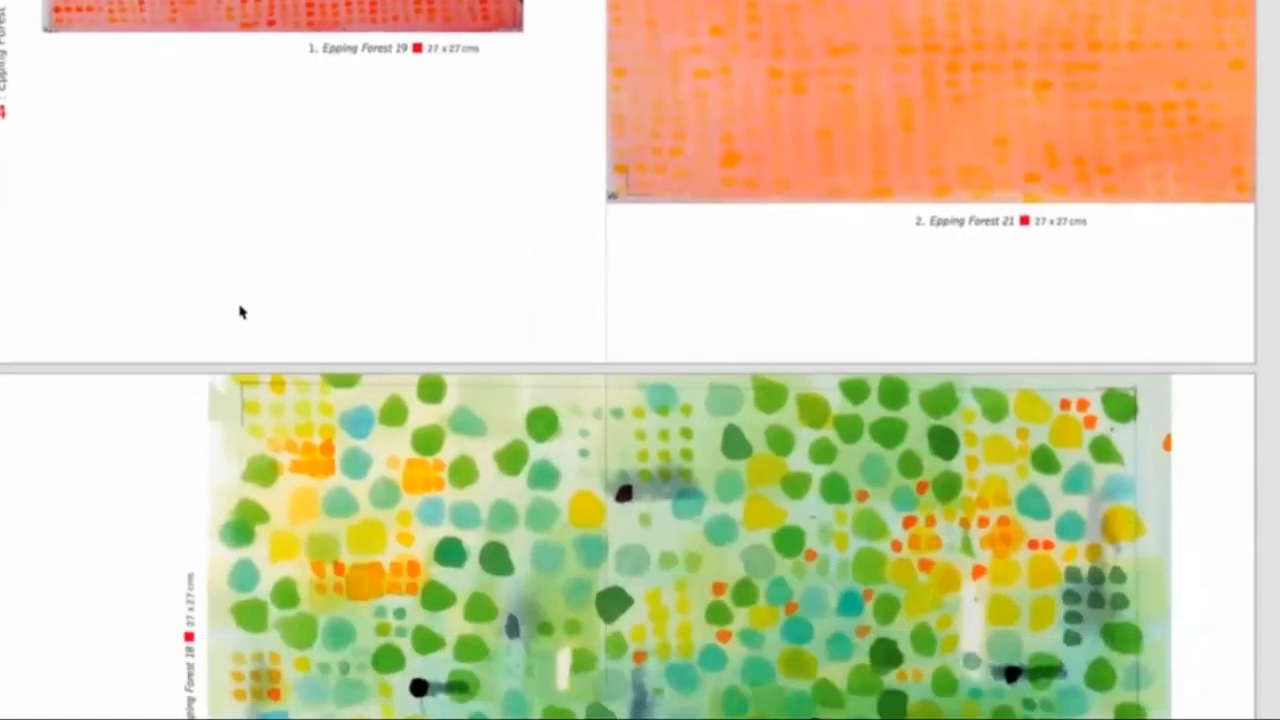
scroll(down, 3)
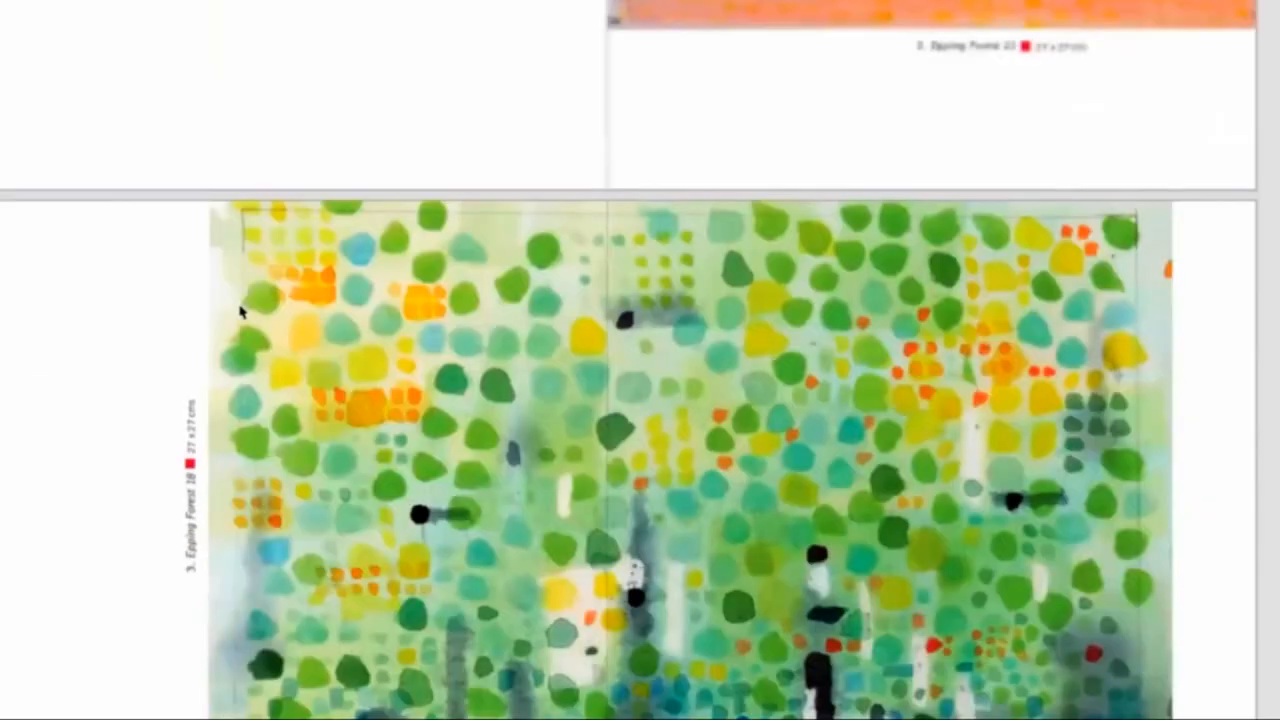
scroll(down, 3)
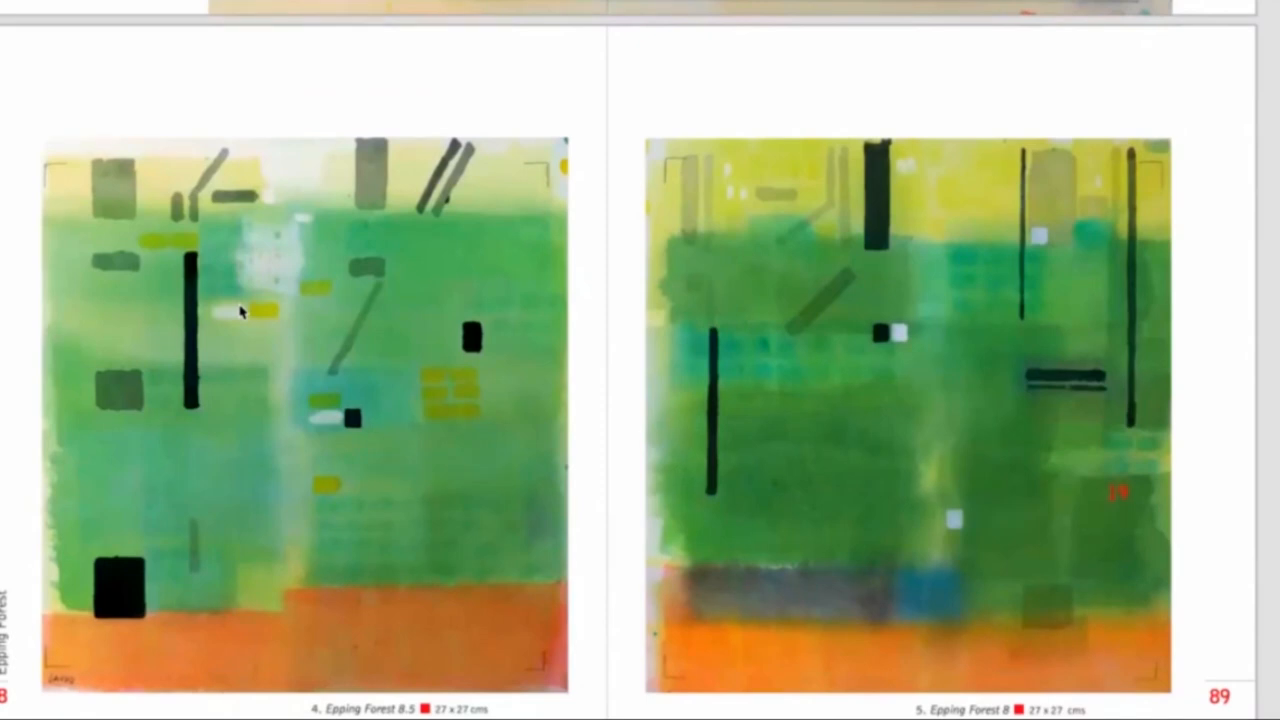
scroll(down, 3)
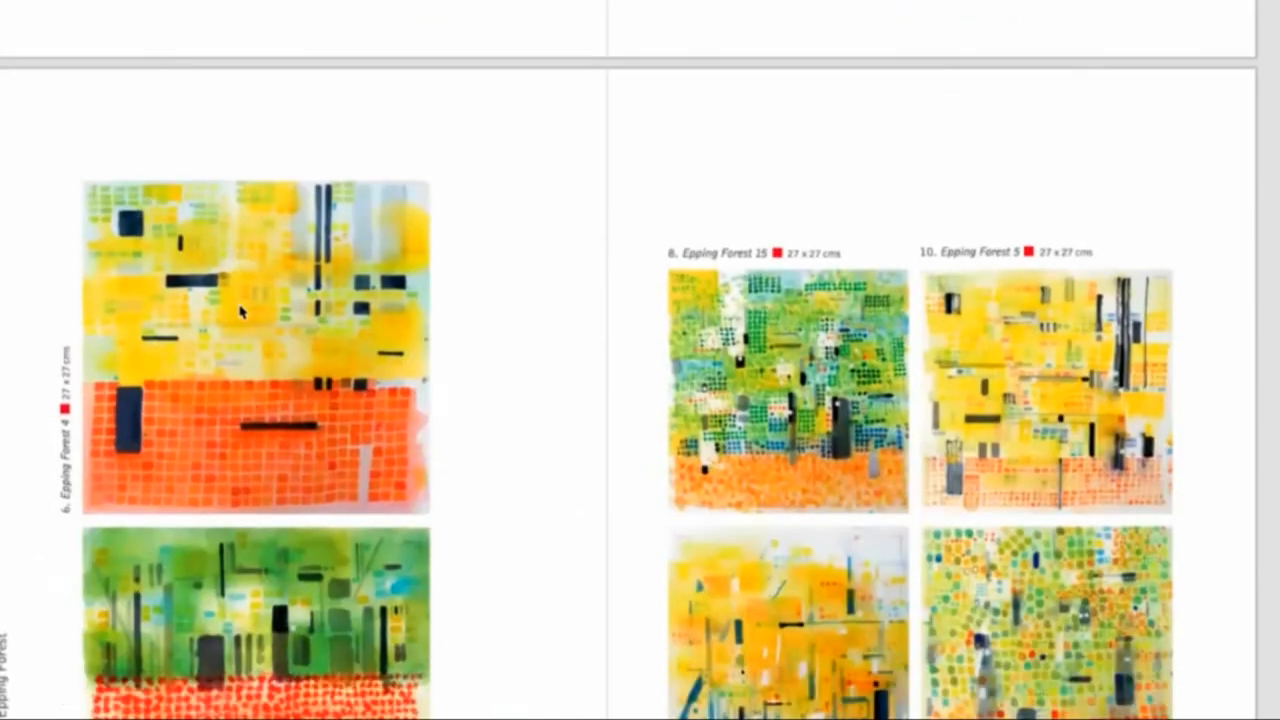
scroll(down, 3)
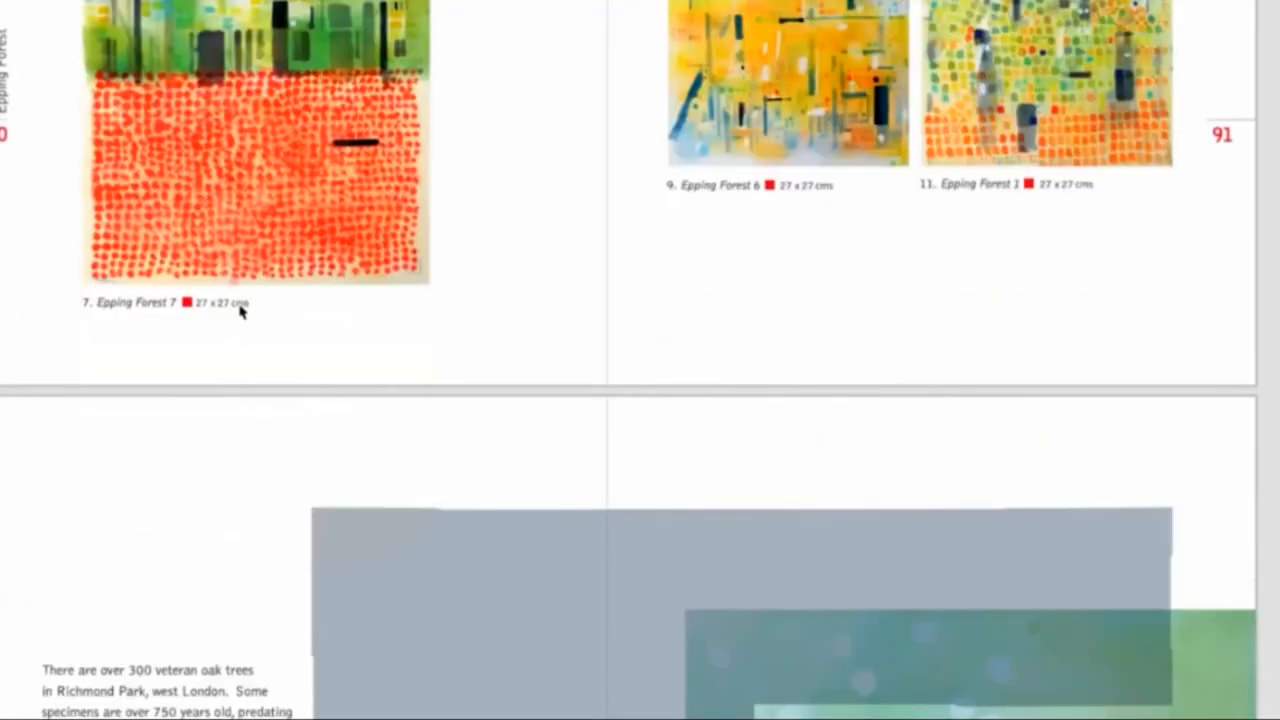
scroll(down, 3)
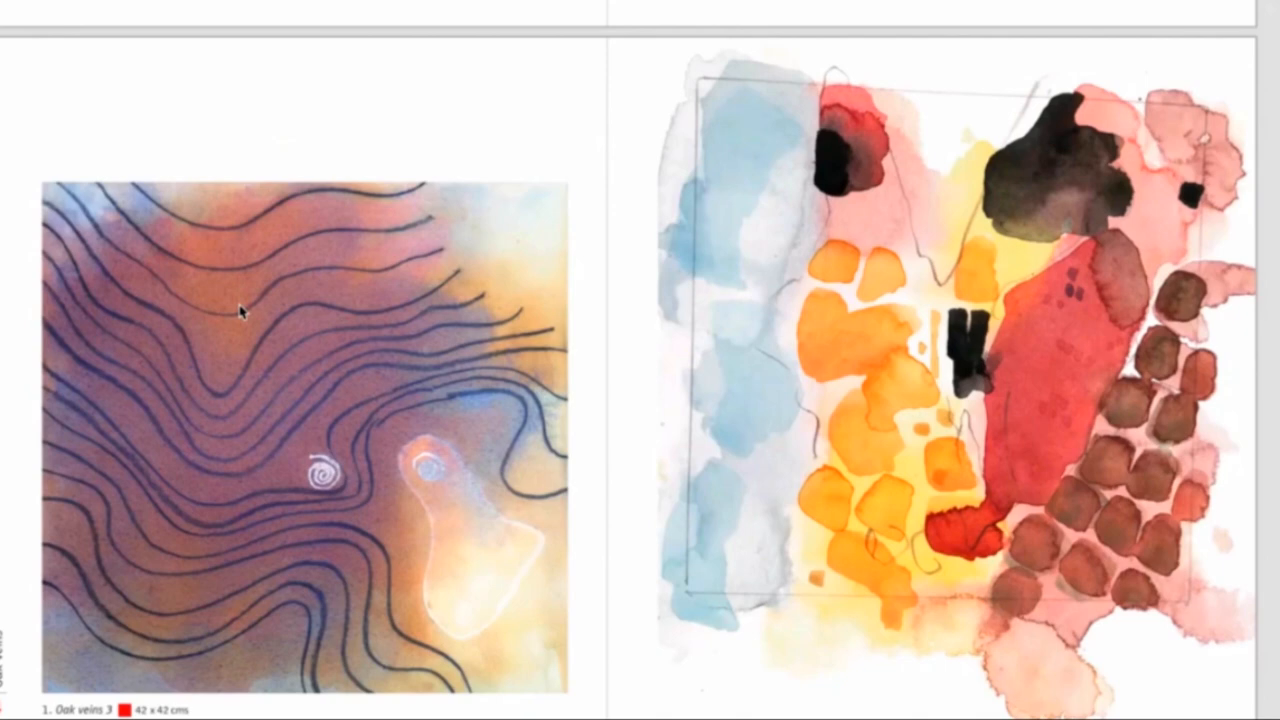
scroll(down, 3)
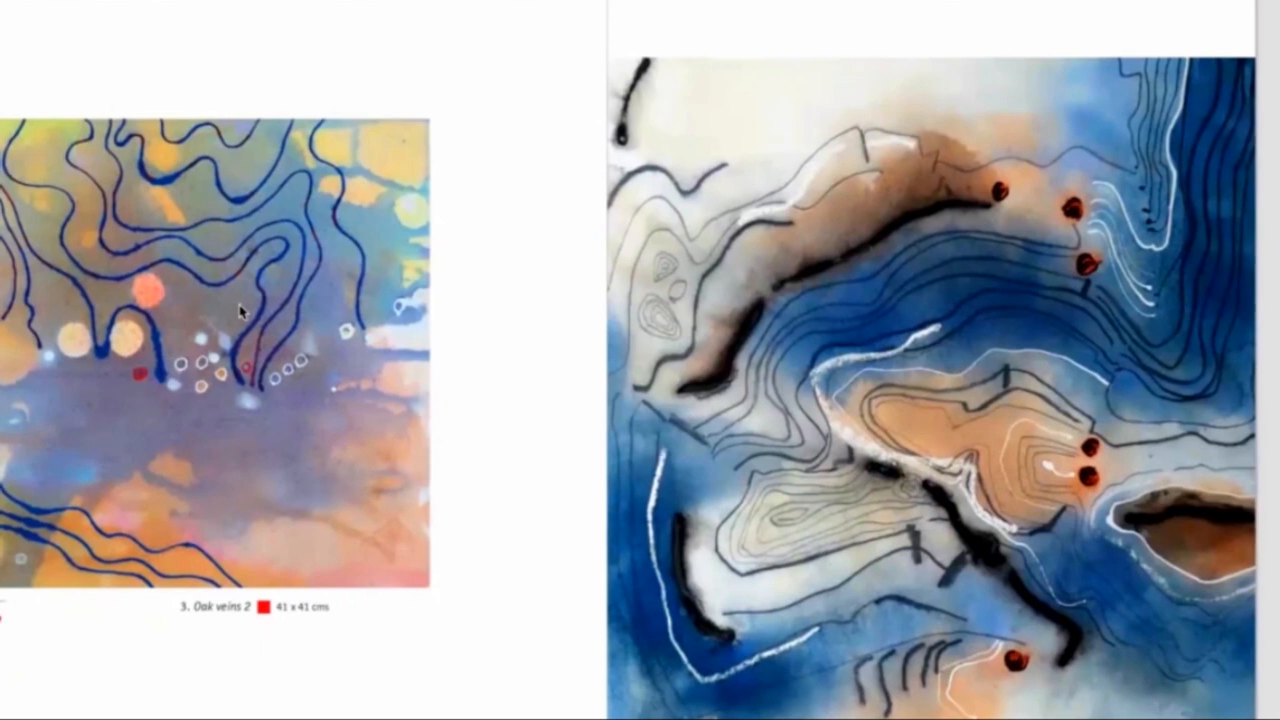
scroll(down, 3)
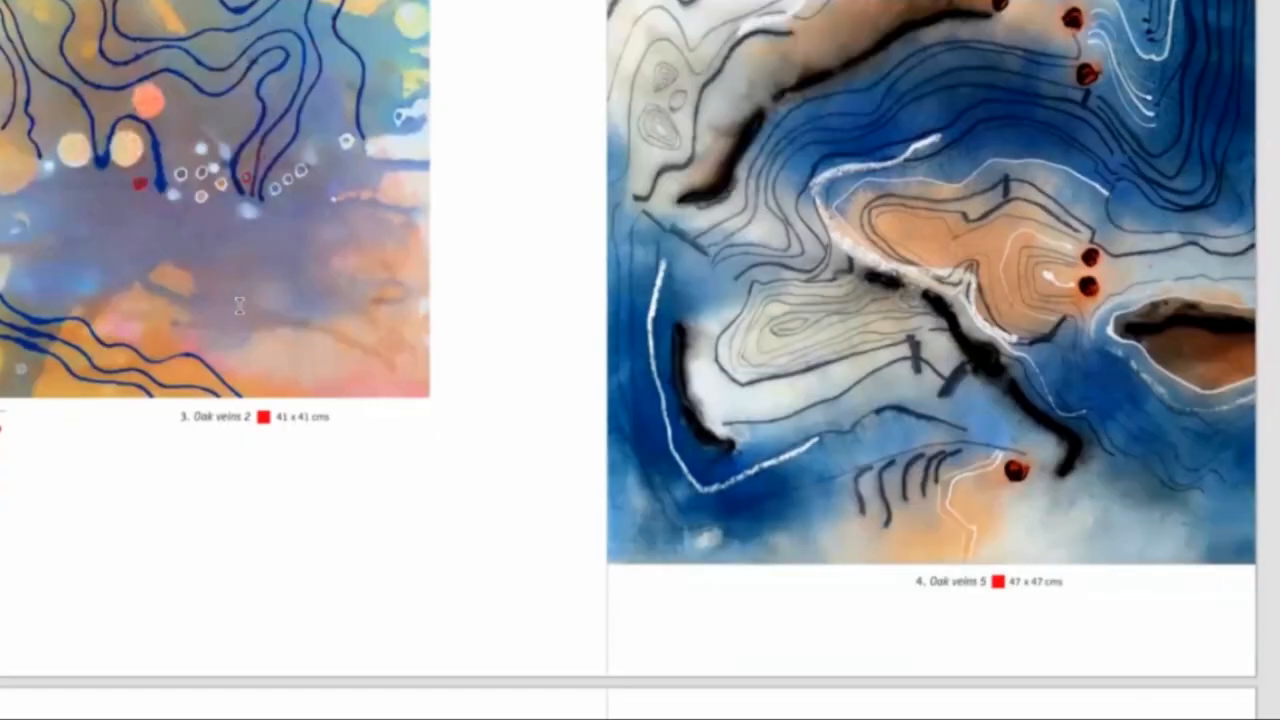
scroll(down, 3)
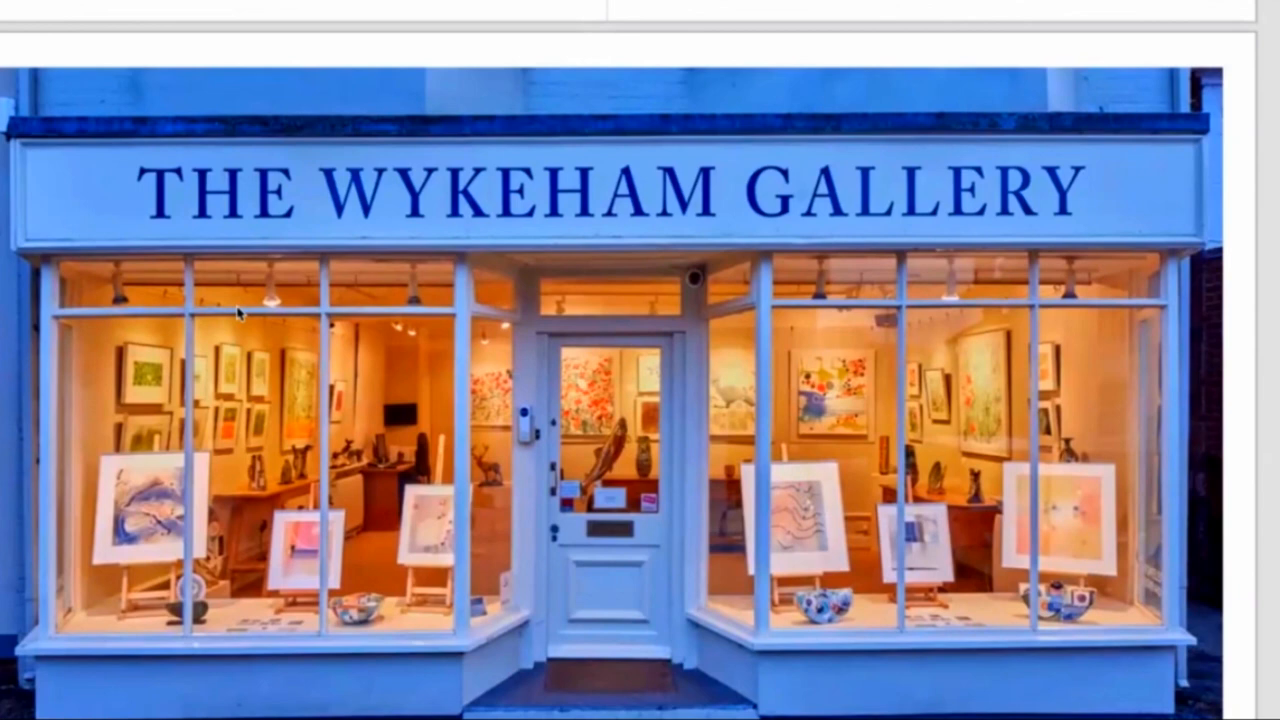
scroll(down, 3)
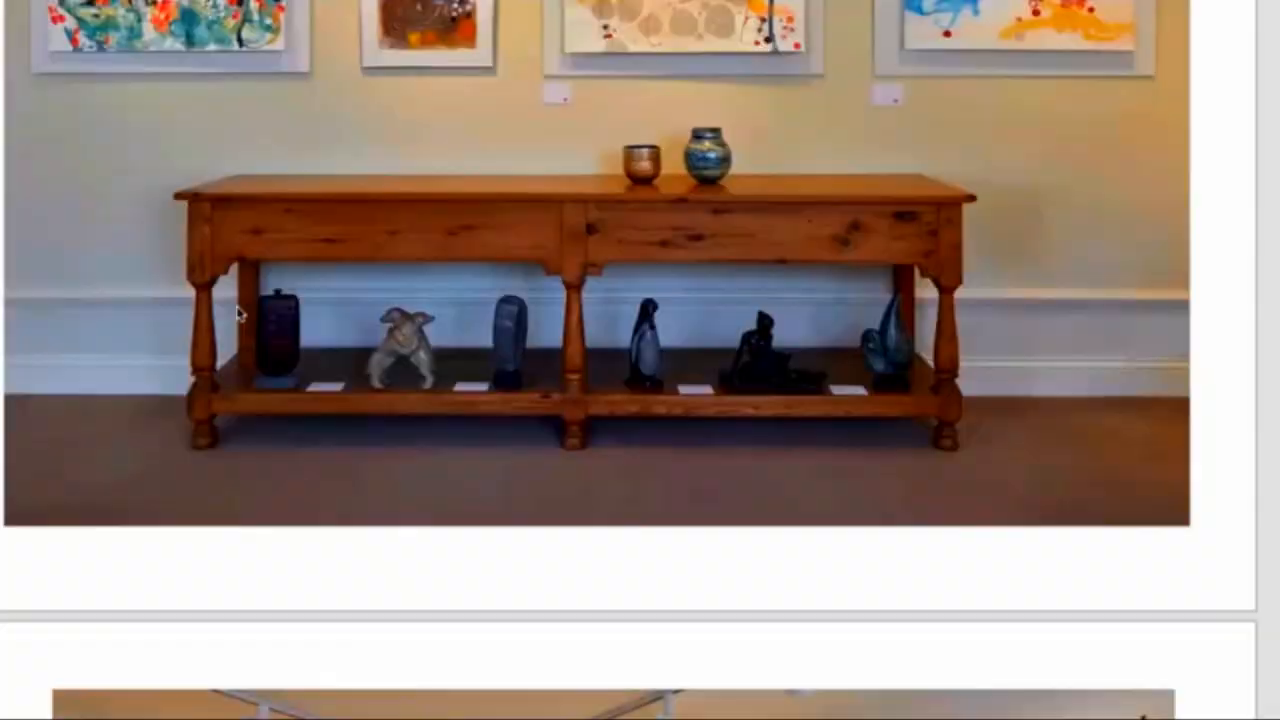
scroll(down, 3)
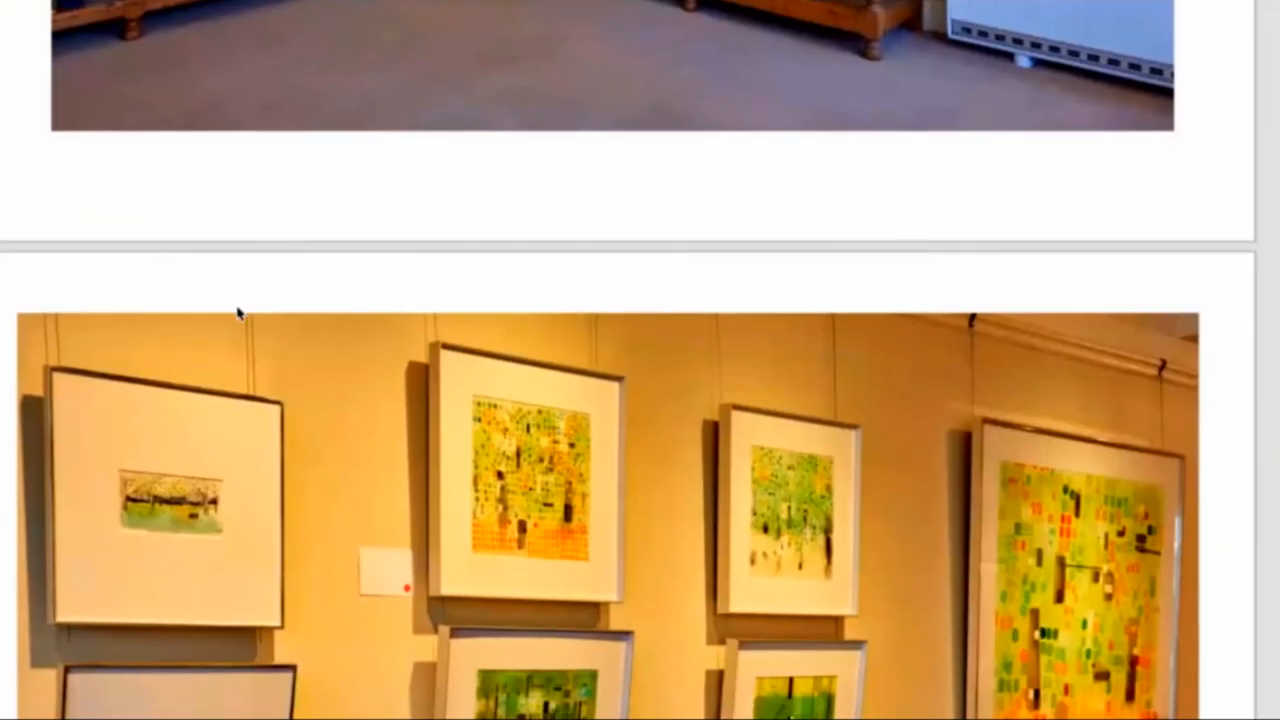
scroll(down, 3)
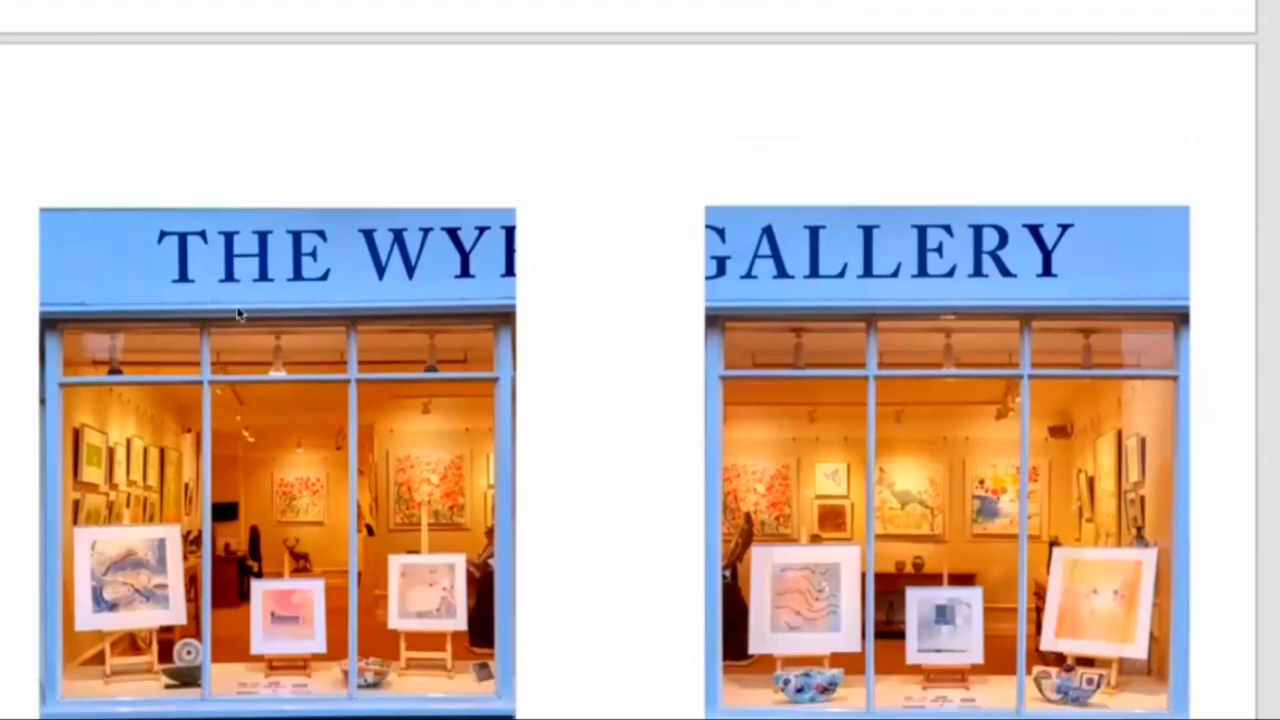